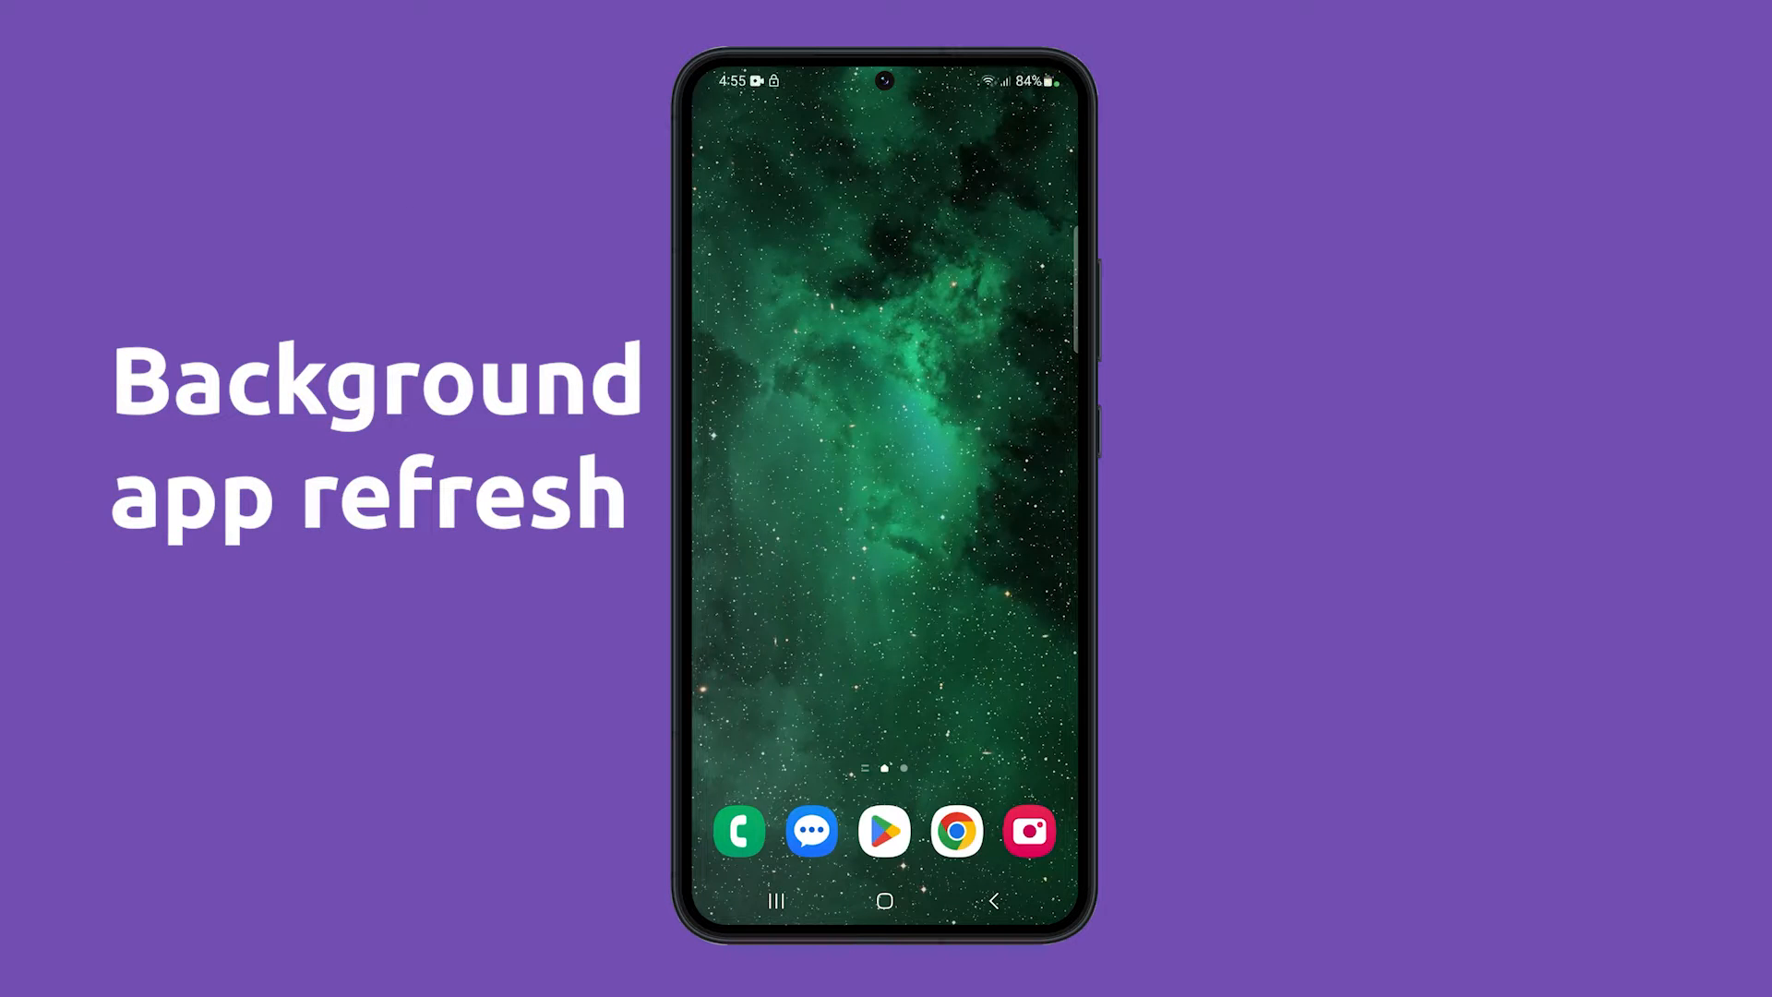
Step: Browse the Play Store and YouTube feed, then open the app drawer
click(885, 831)
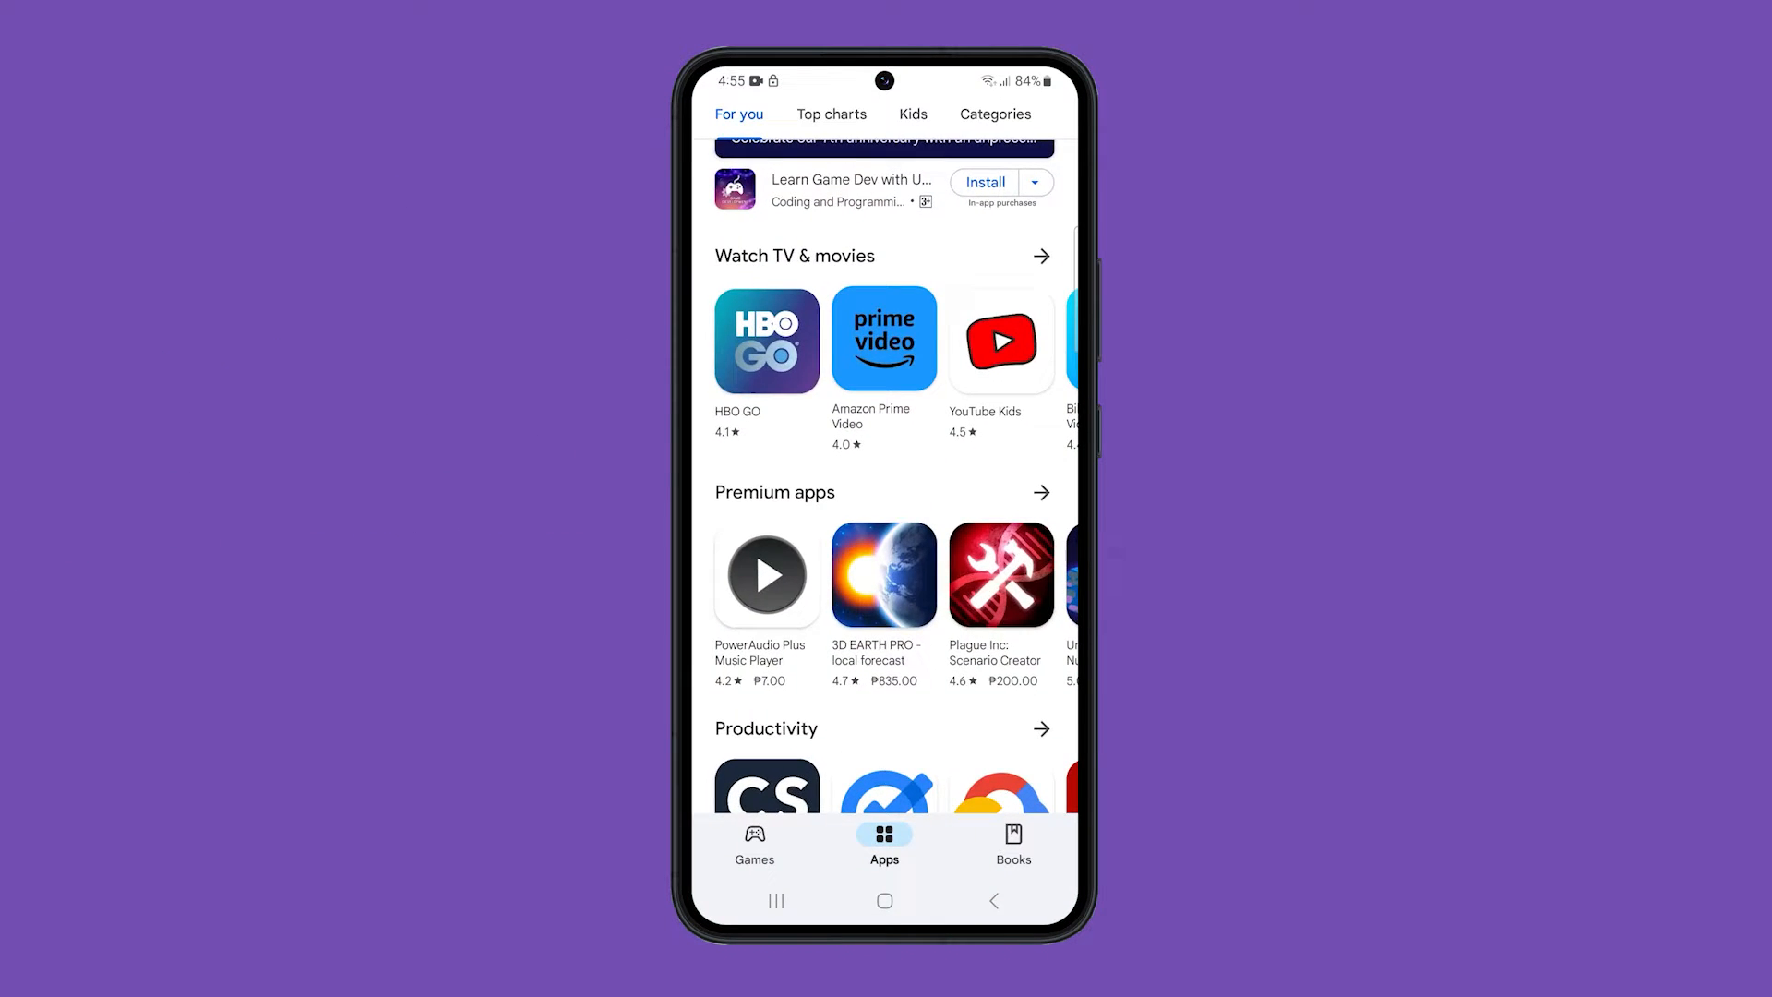
click(754, 846)
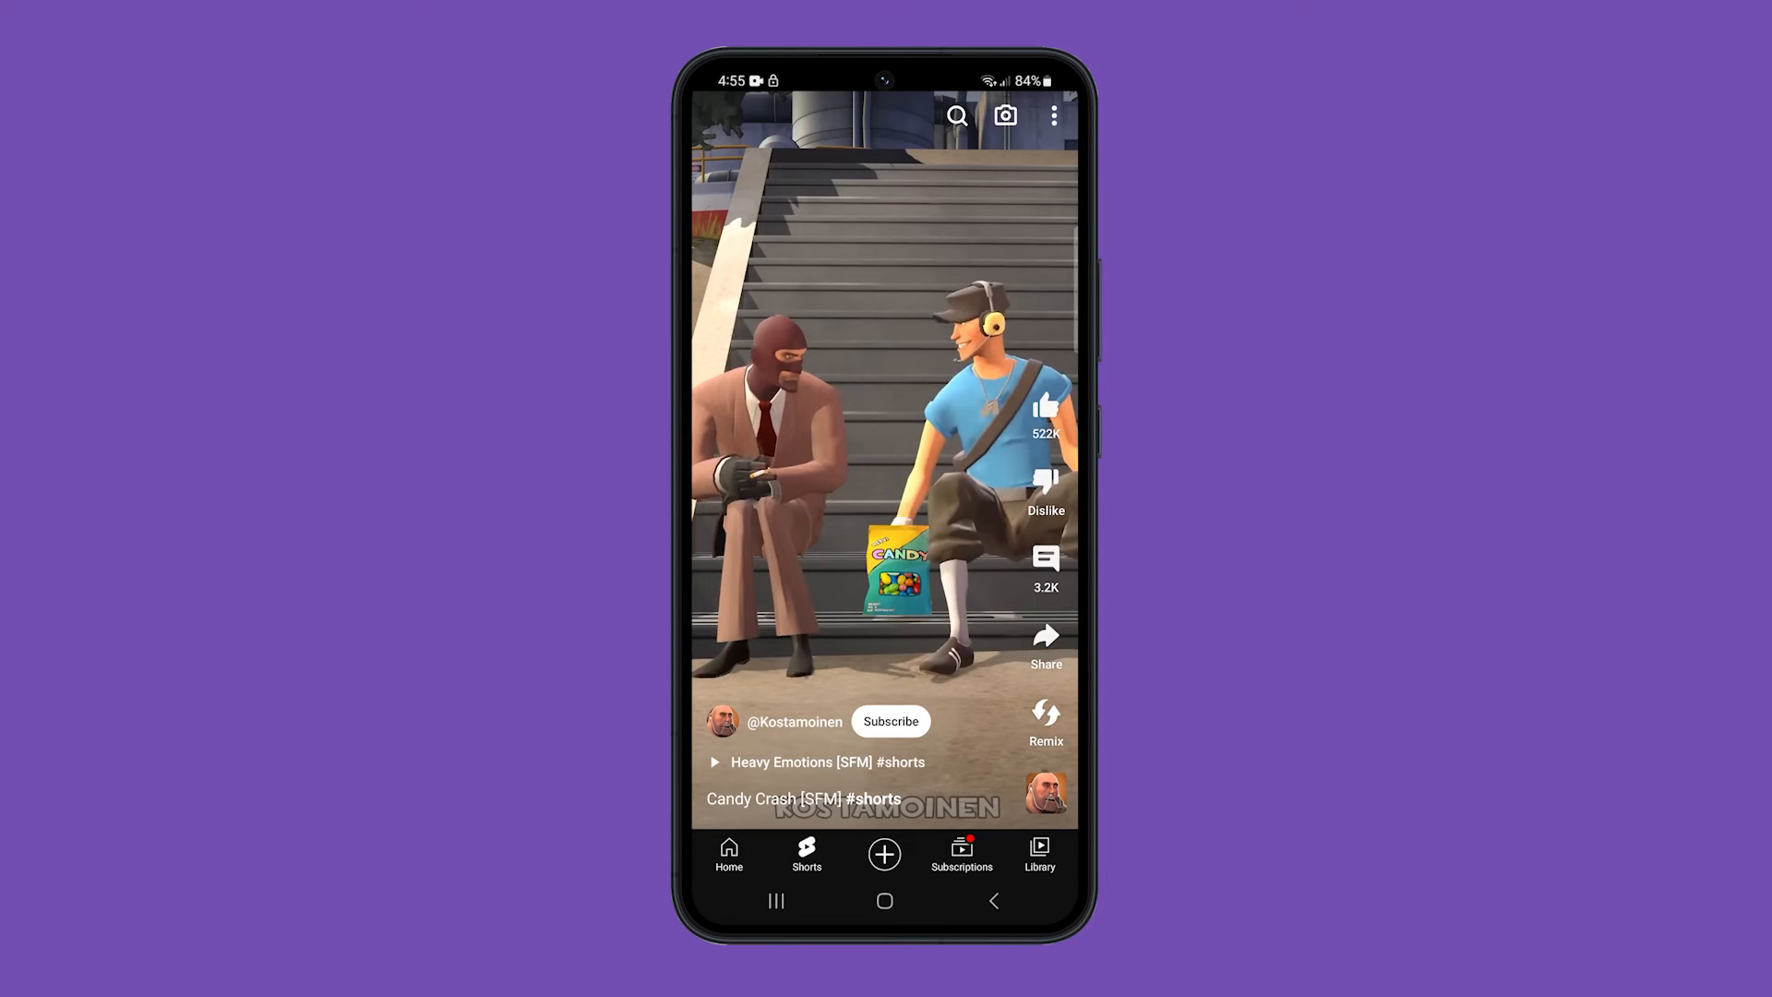
click(729, 853)
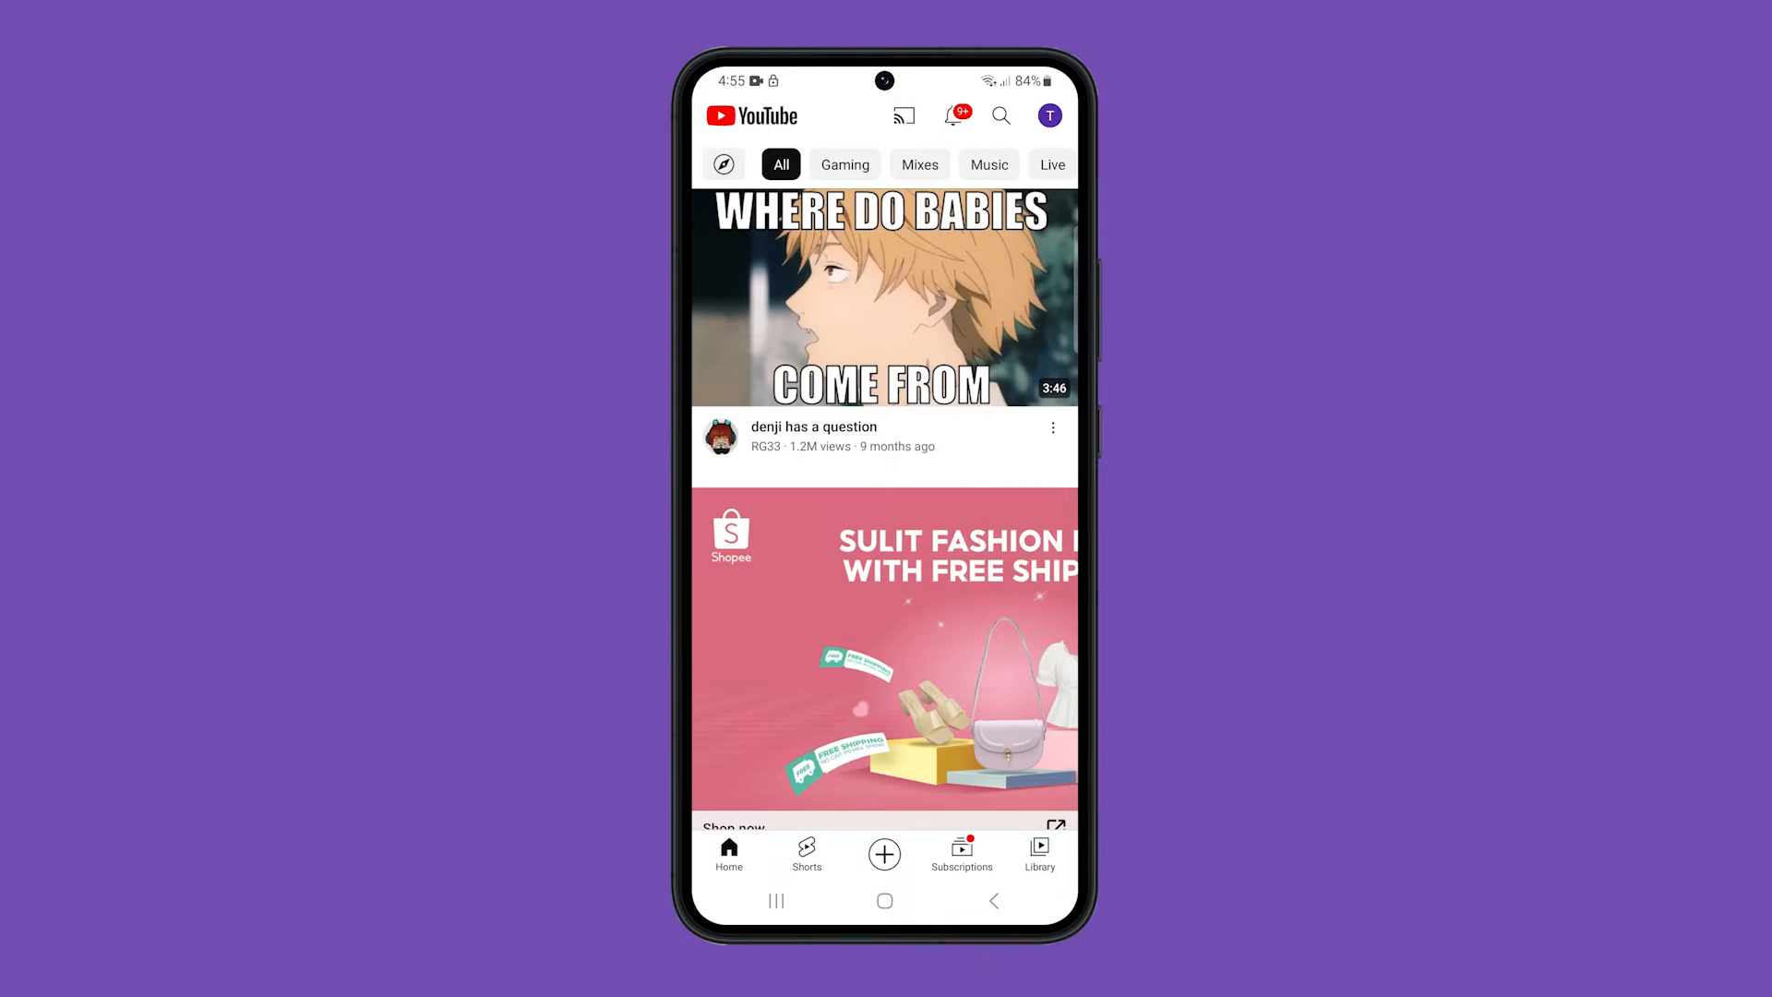
scroll(down, 3)
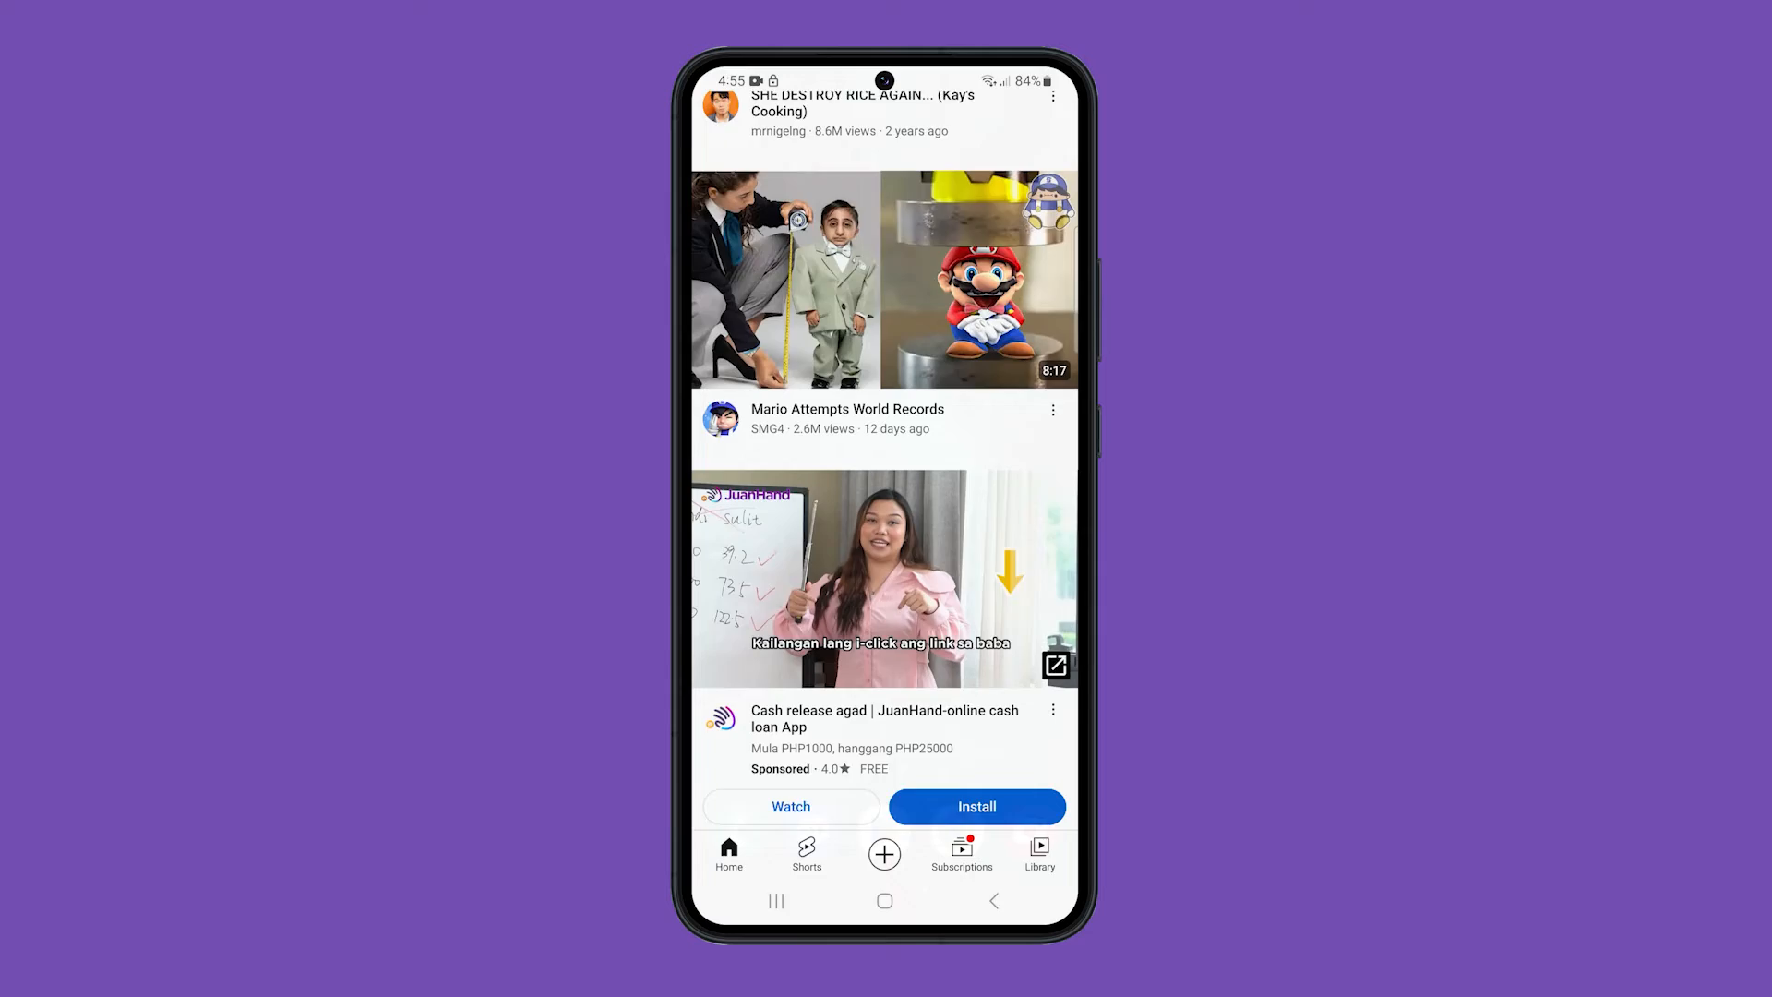
click(885, 901)
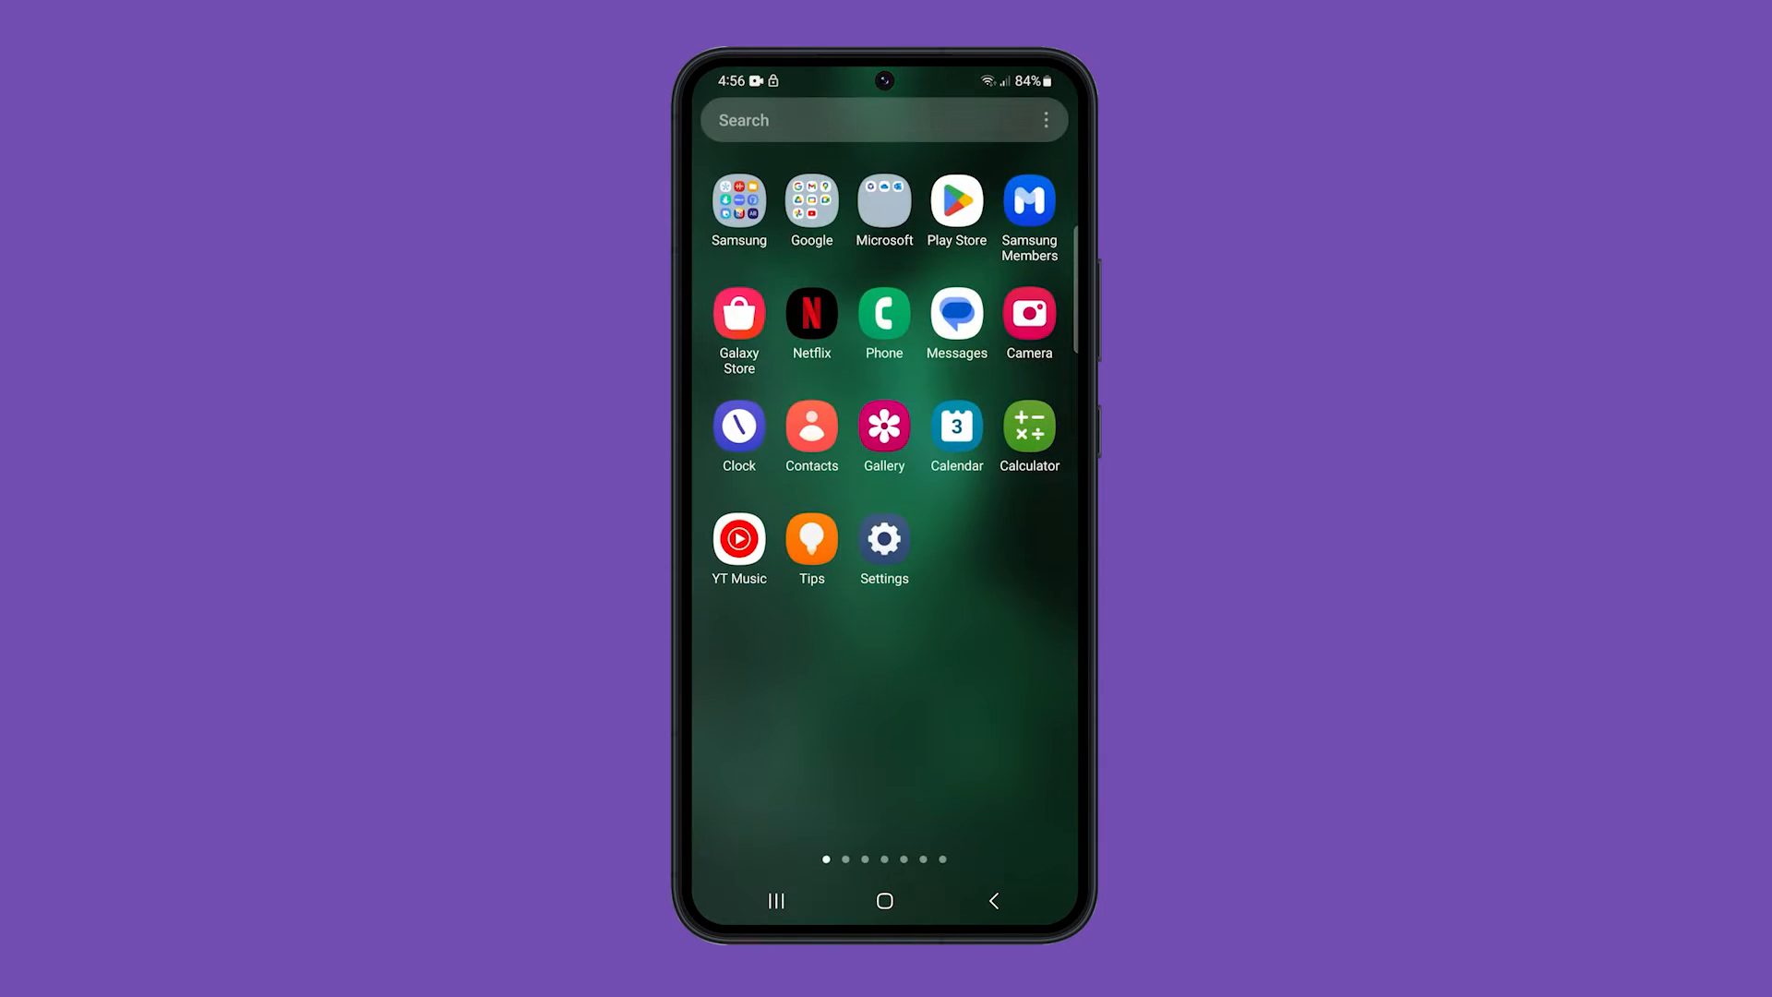
Step: Open Settings > Apps and select 1945 Air Force
click(885, 539)
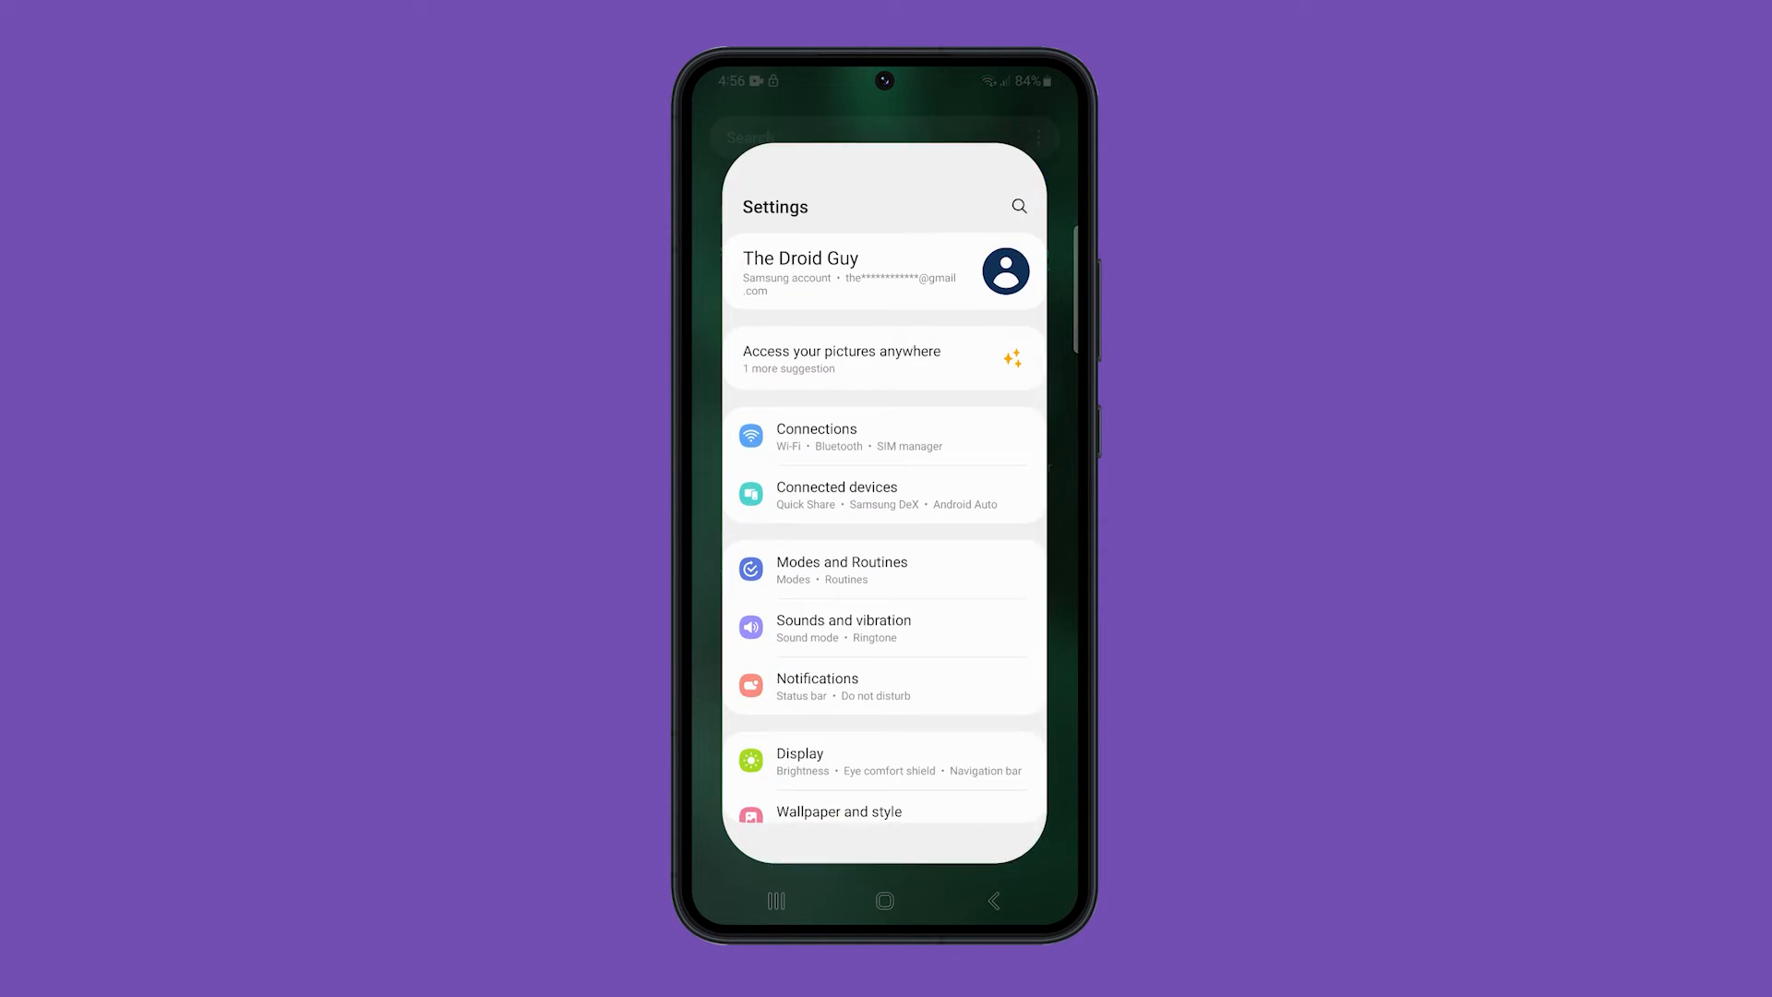
scroll(down, 3)
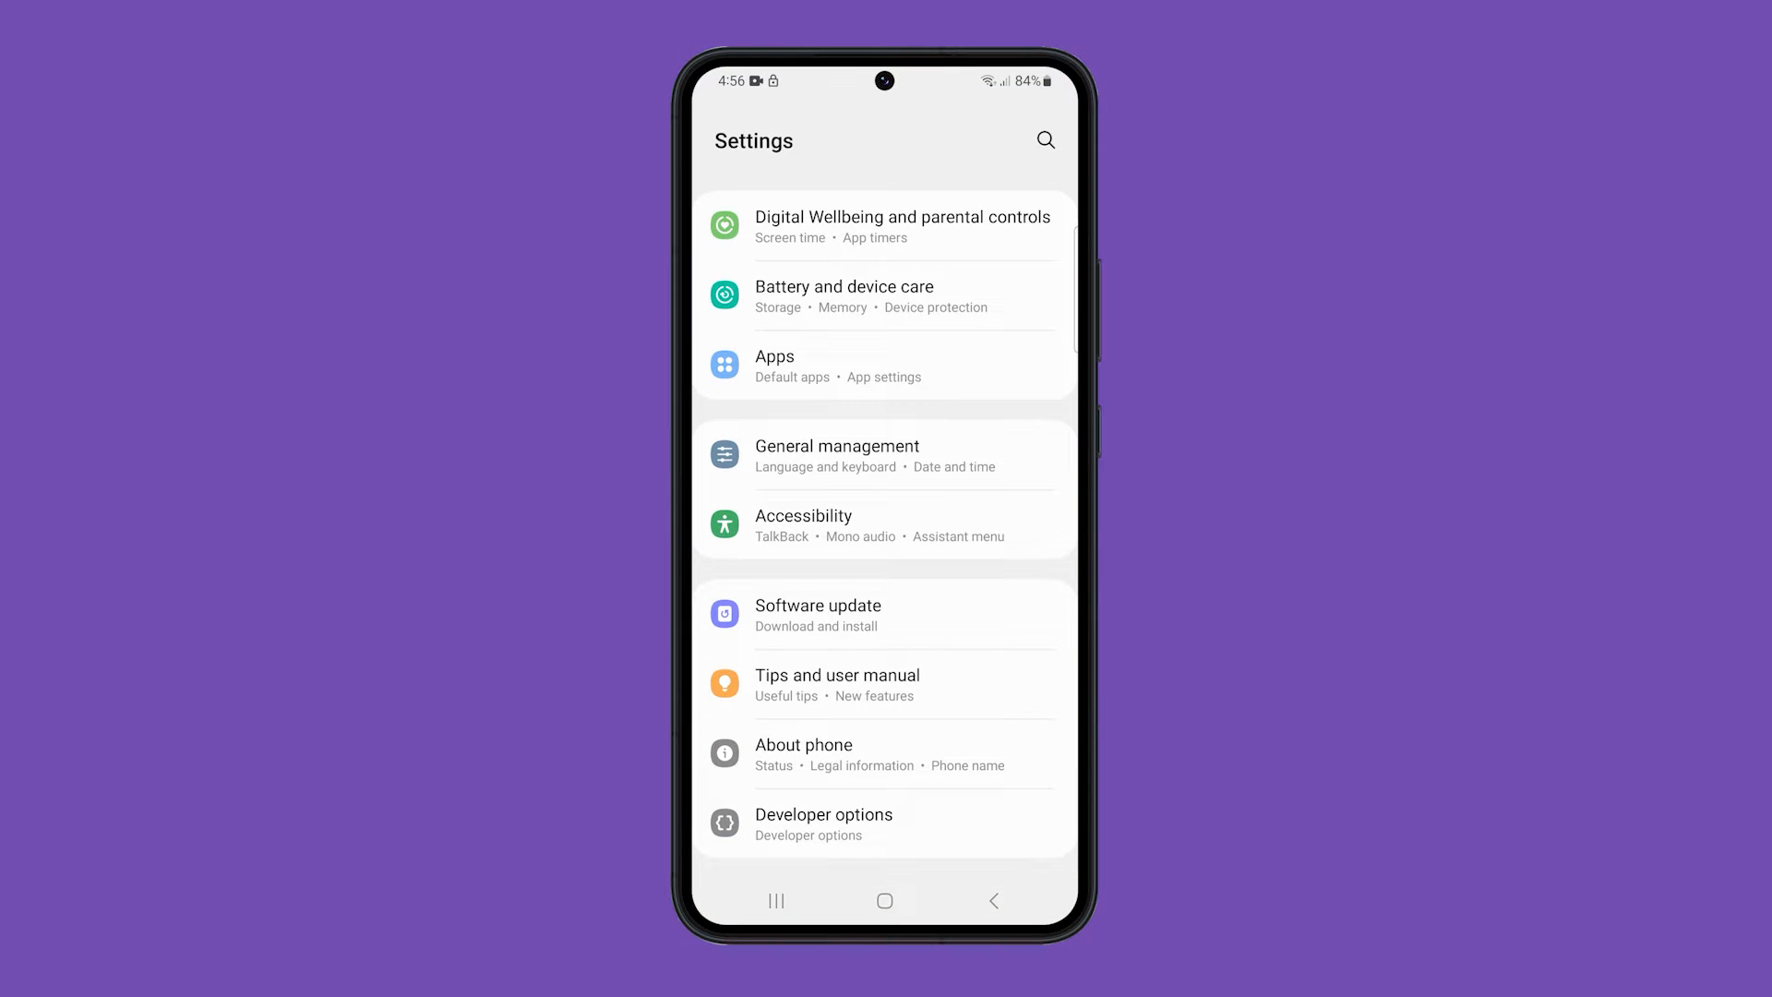
click(776, 363)
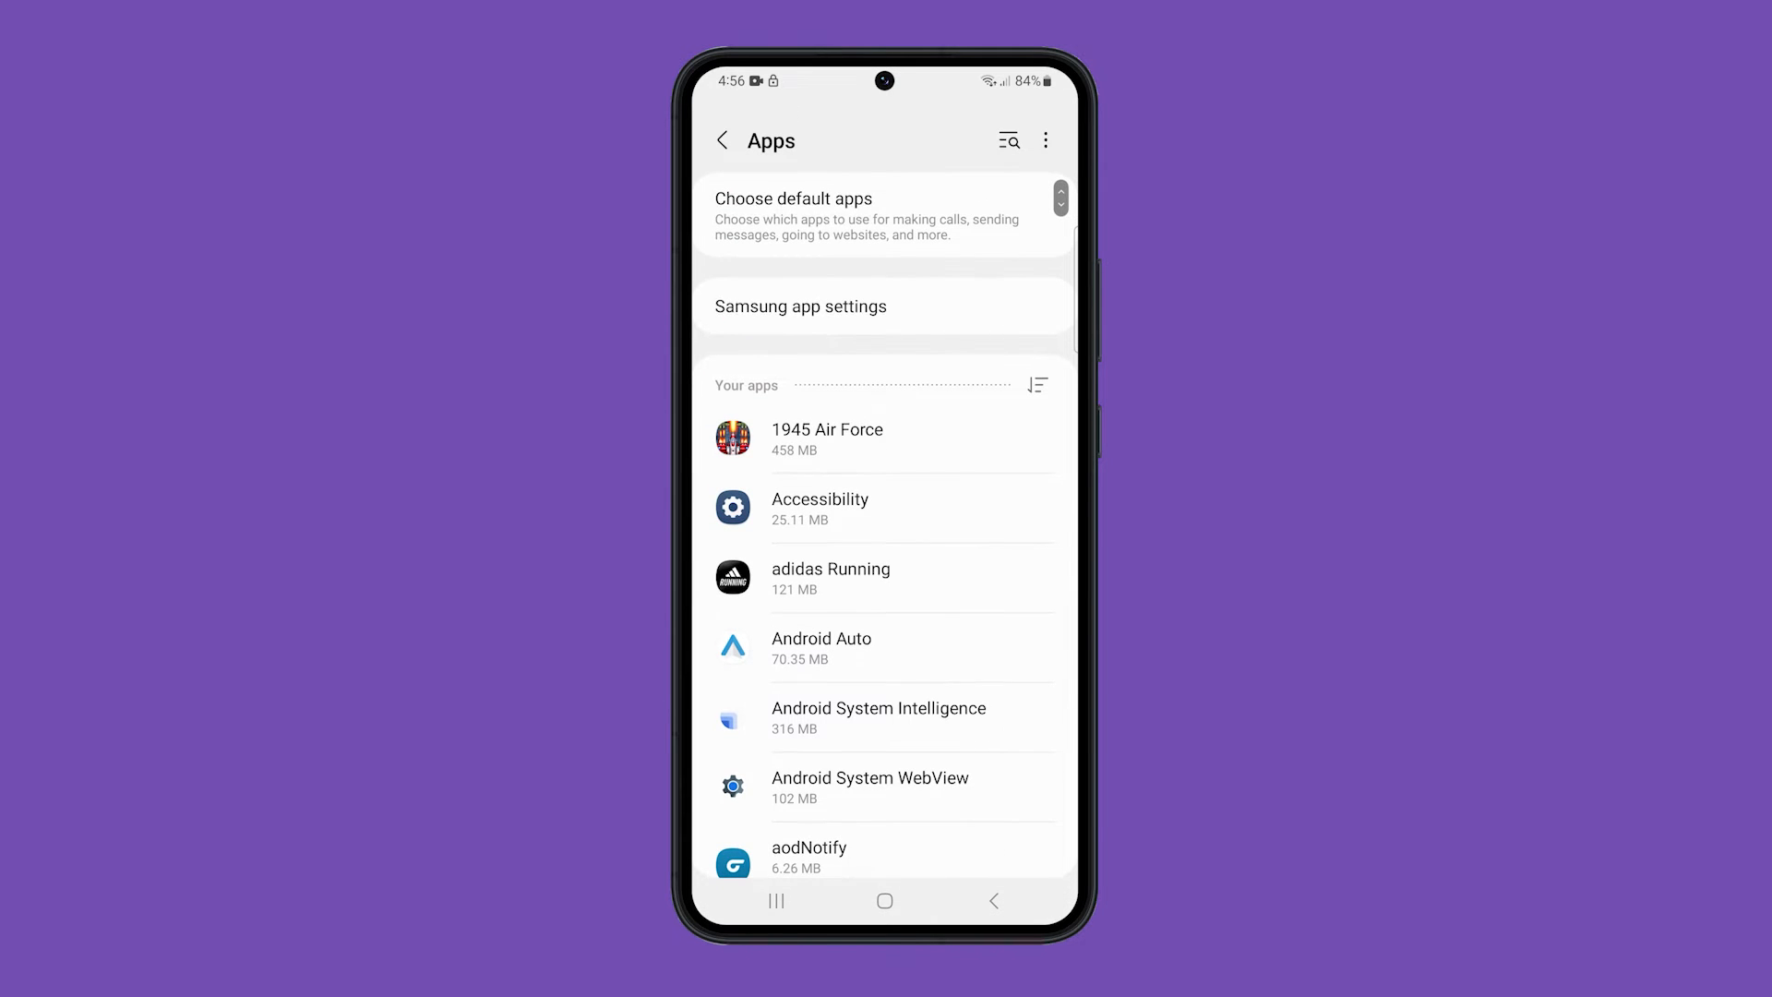
click(826, 439)
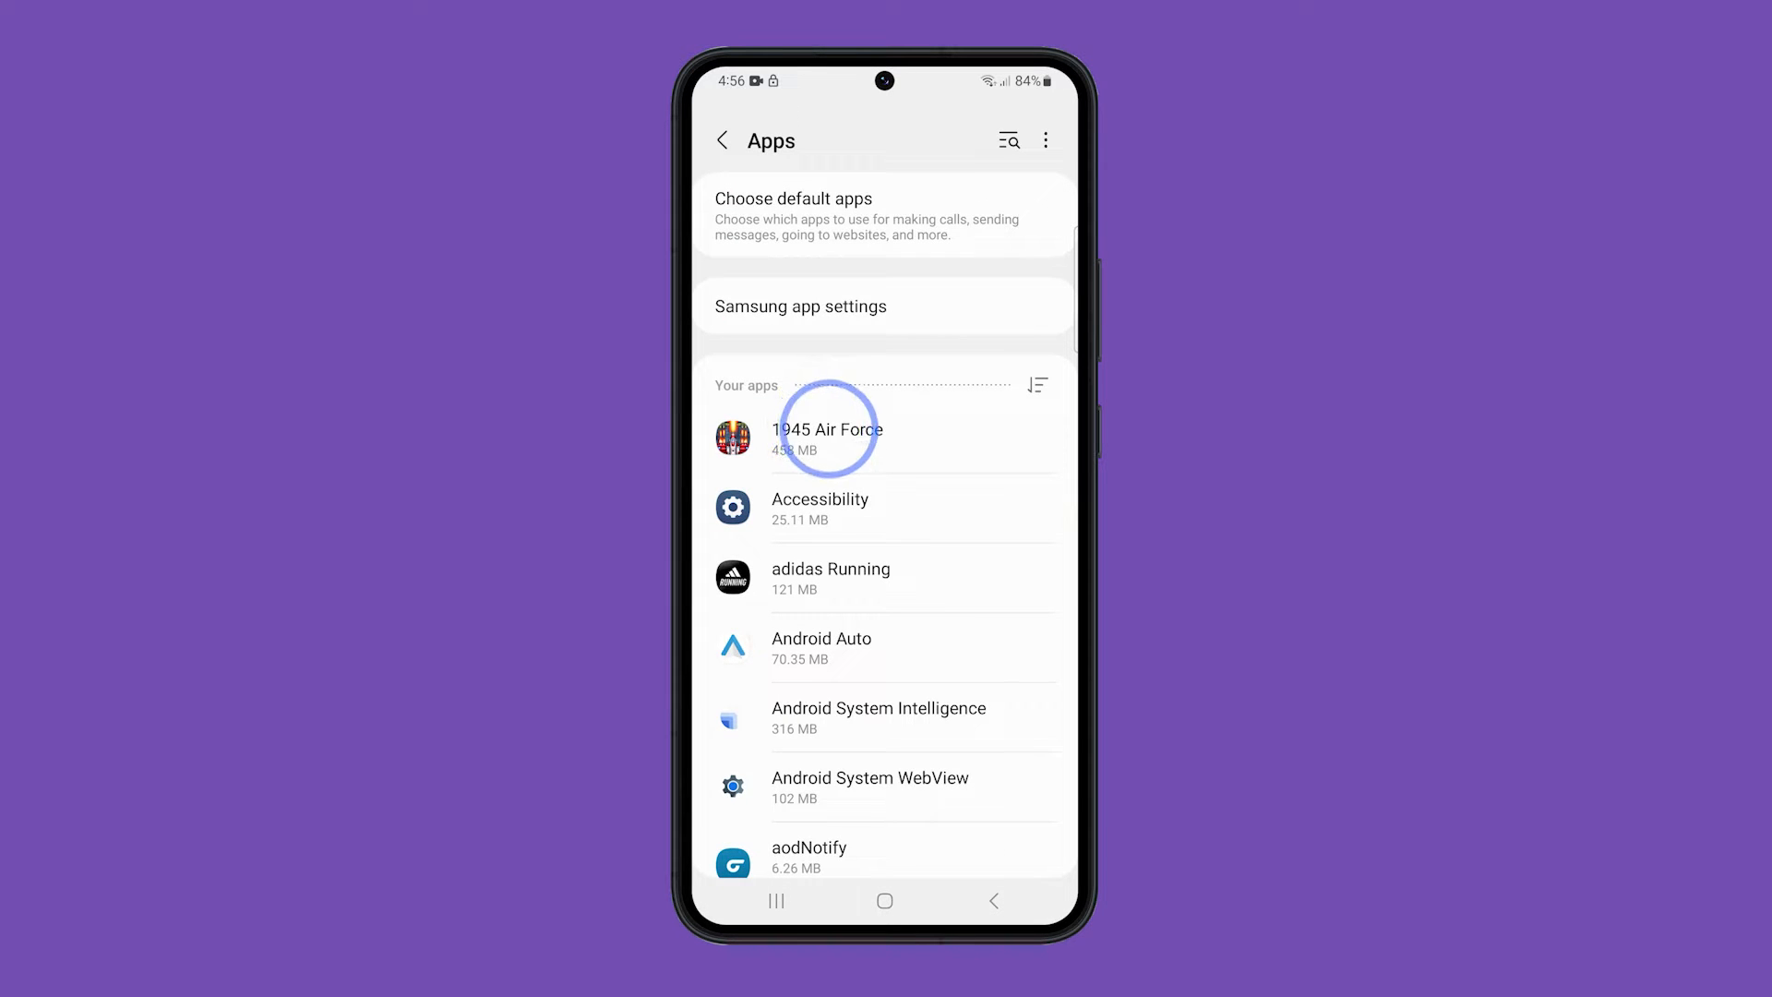
click(827, 439)
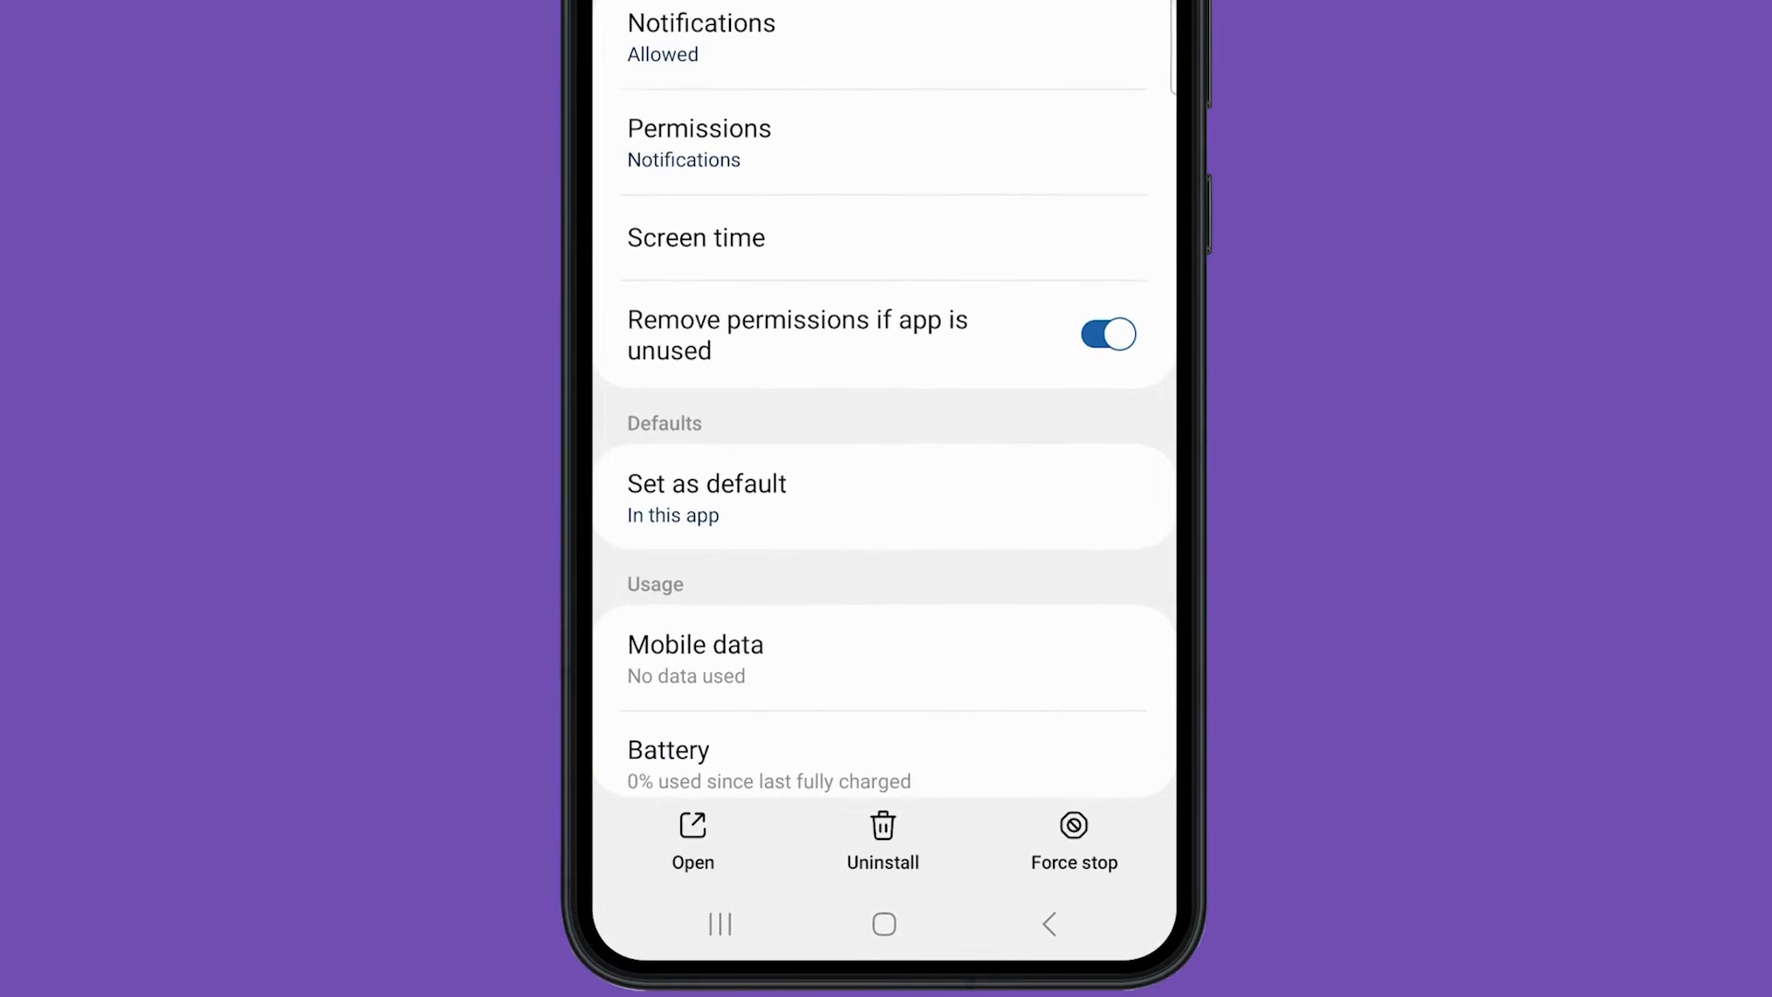
Step: Turn off Allow background data usage under 1945 Air Force's Mobile data, then go back
click(696, 659)
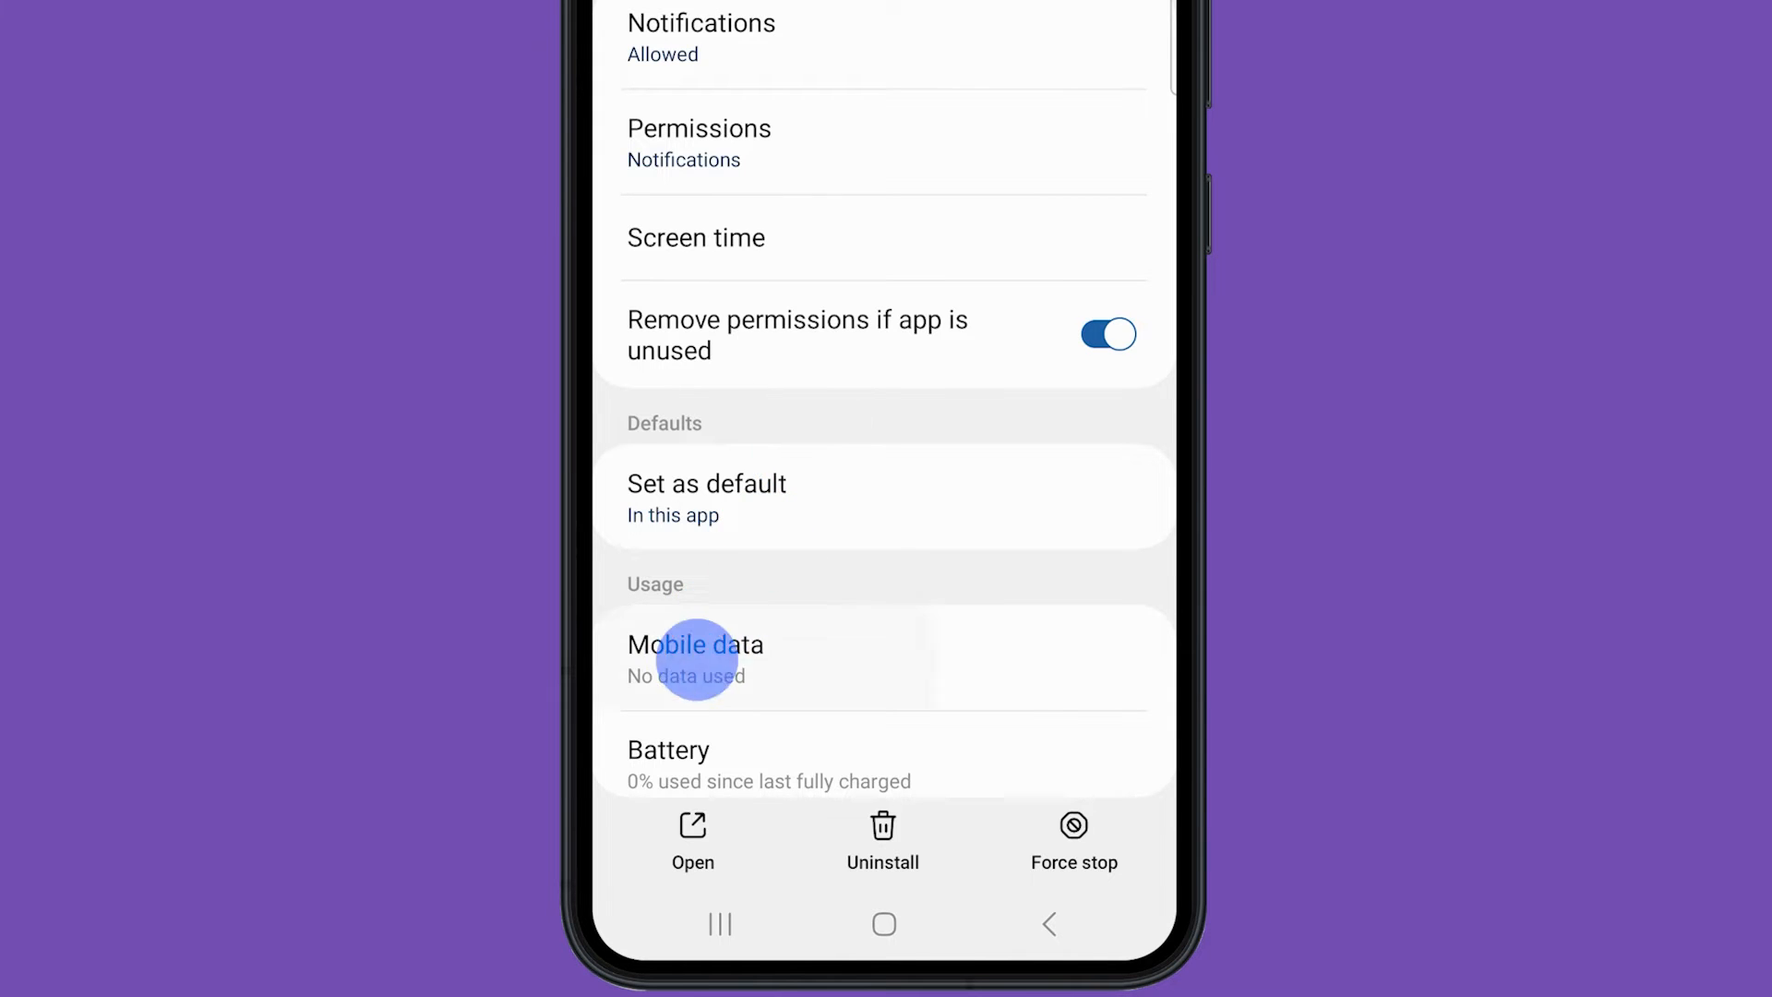
click(695, 659)
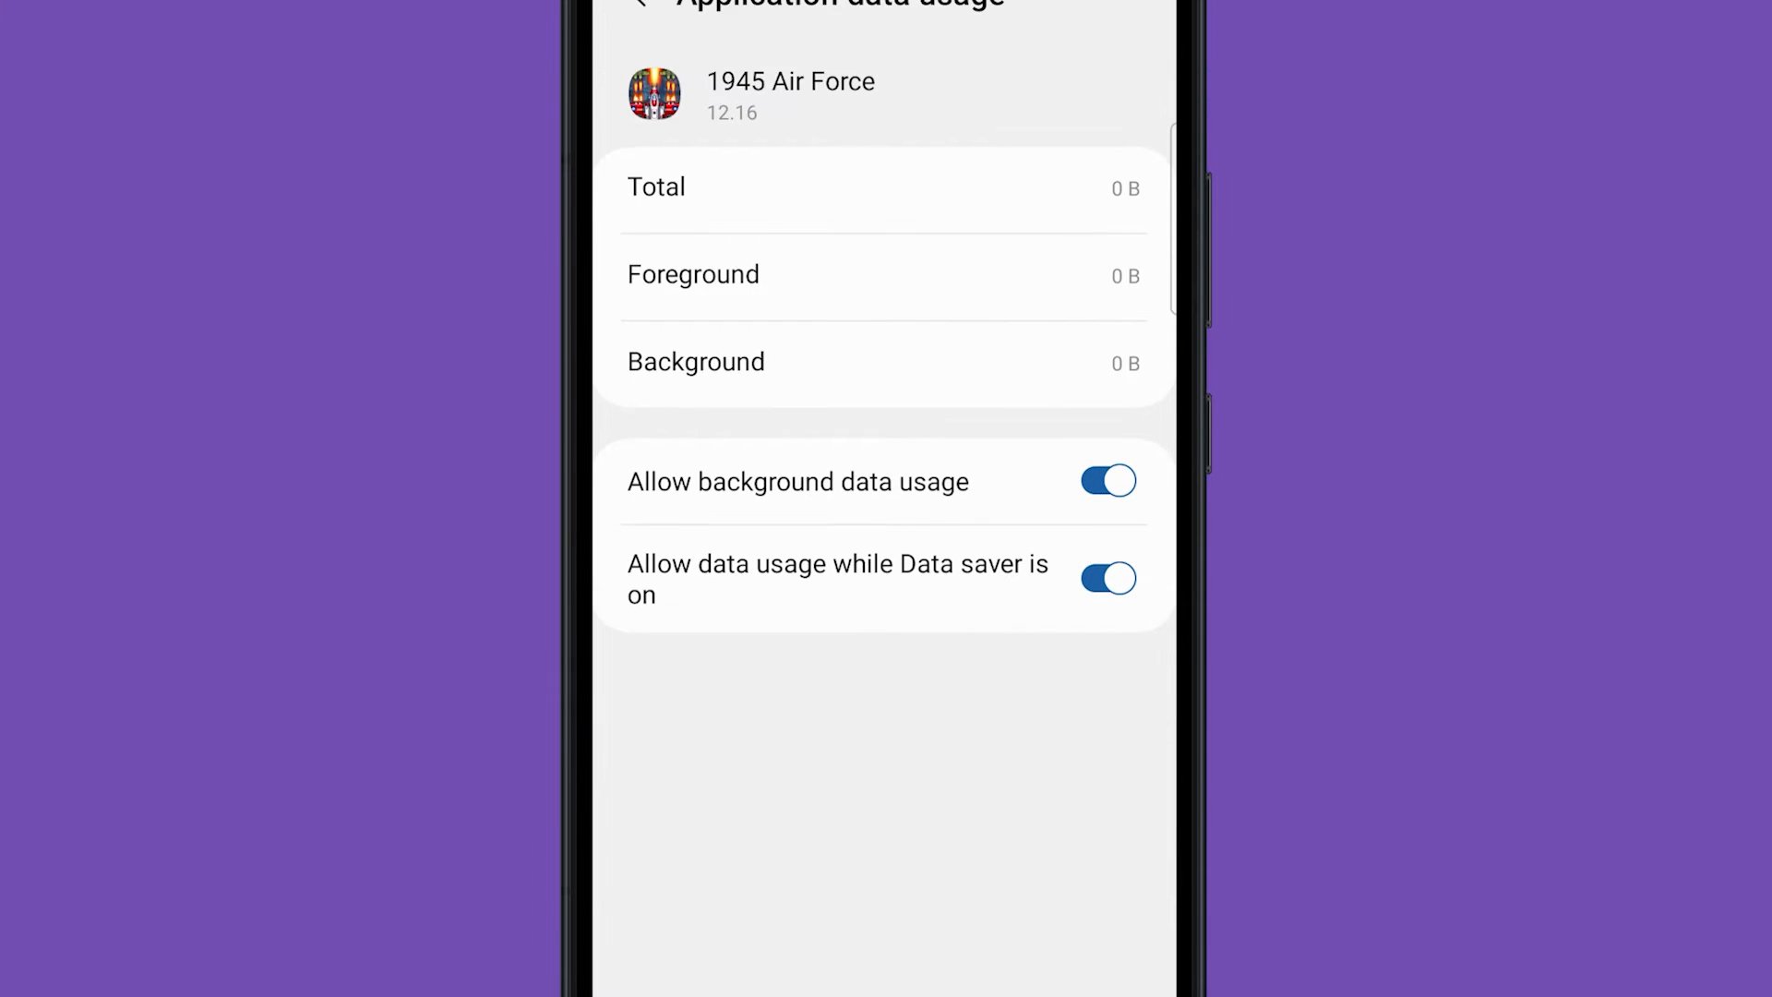
click(1108, 480)
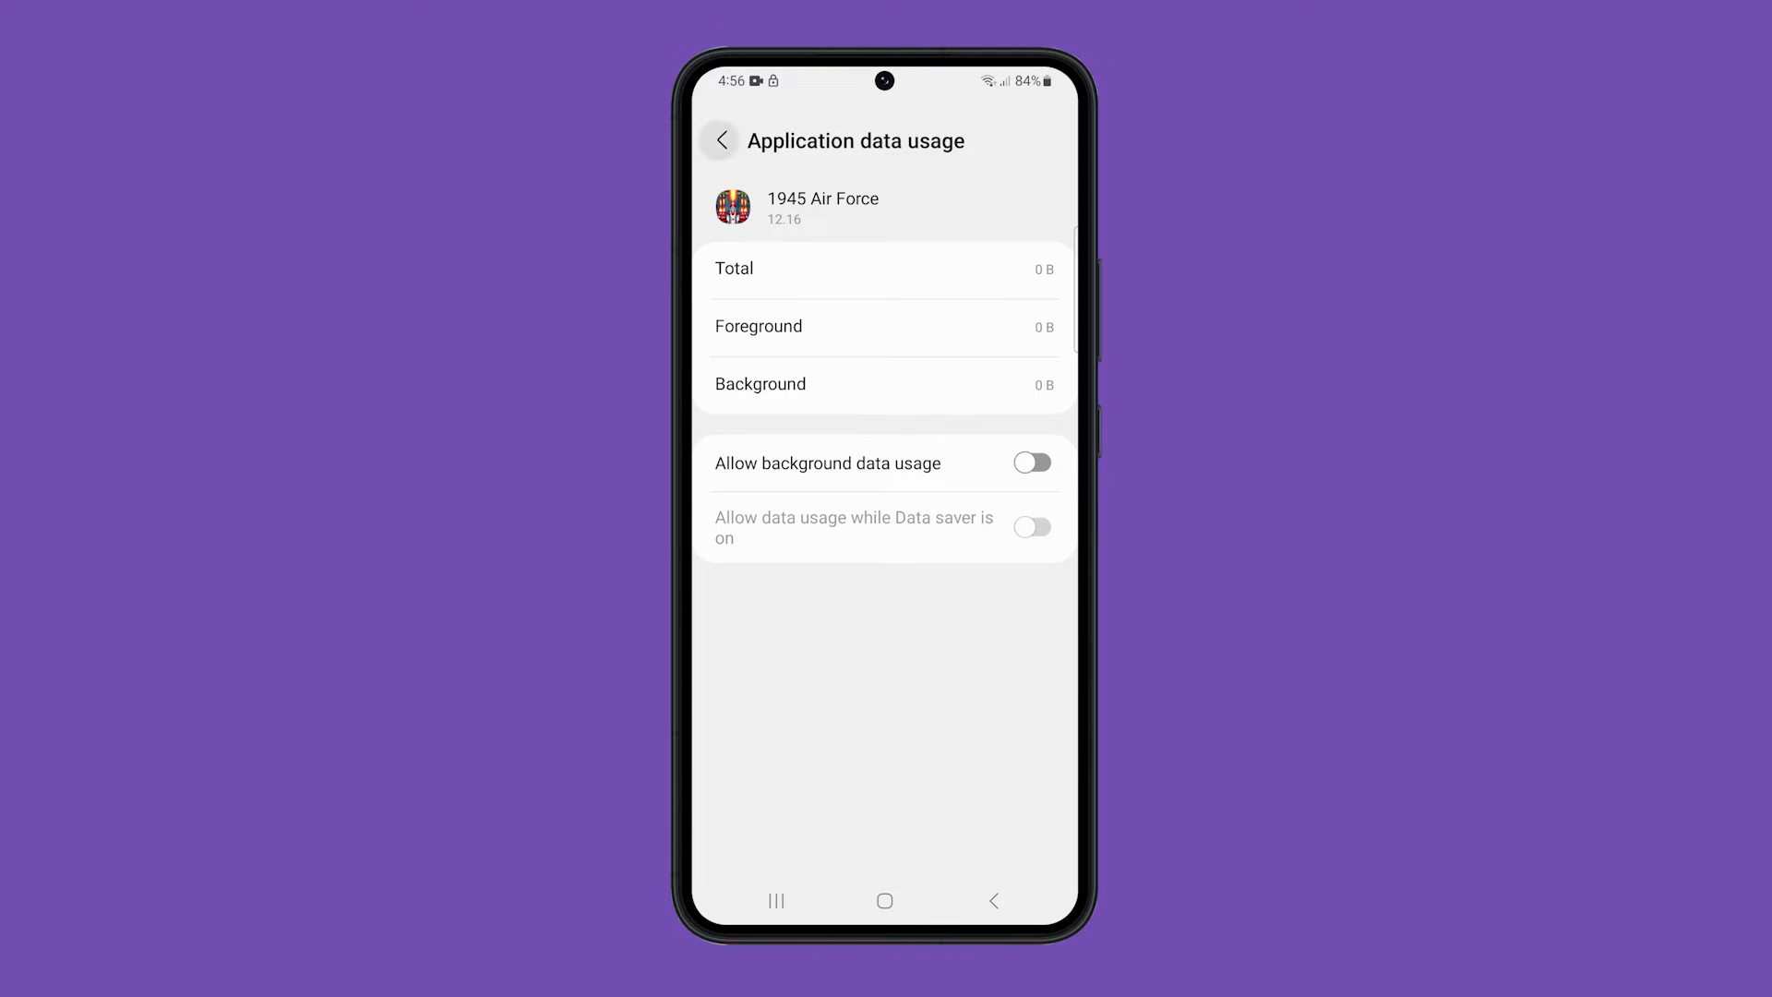
click(722, 140)
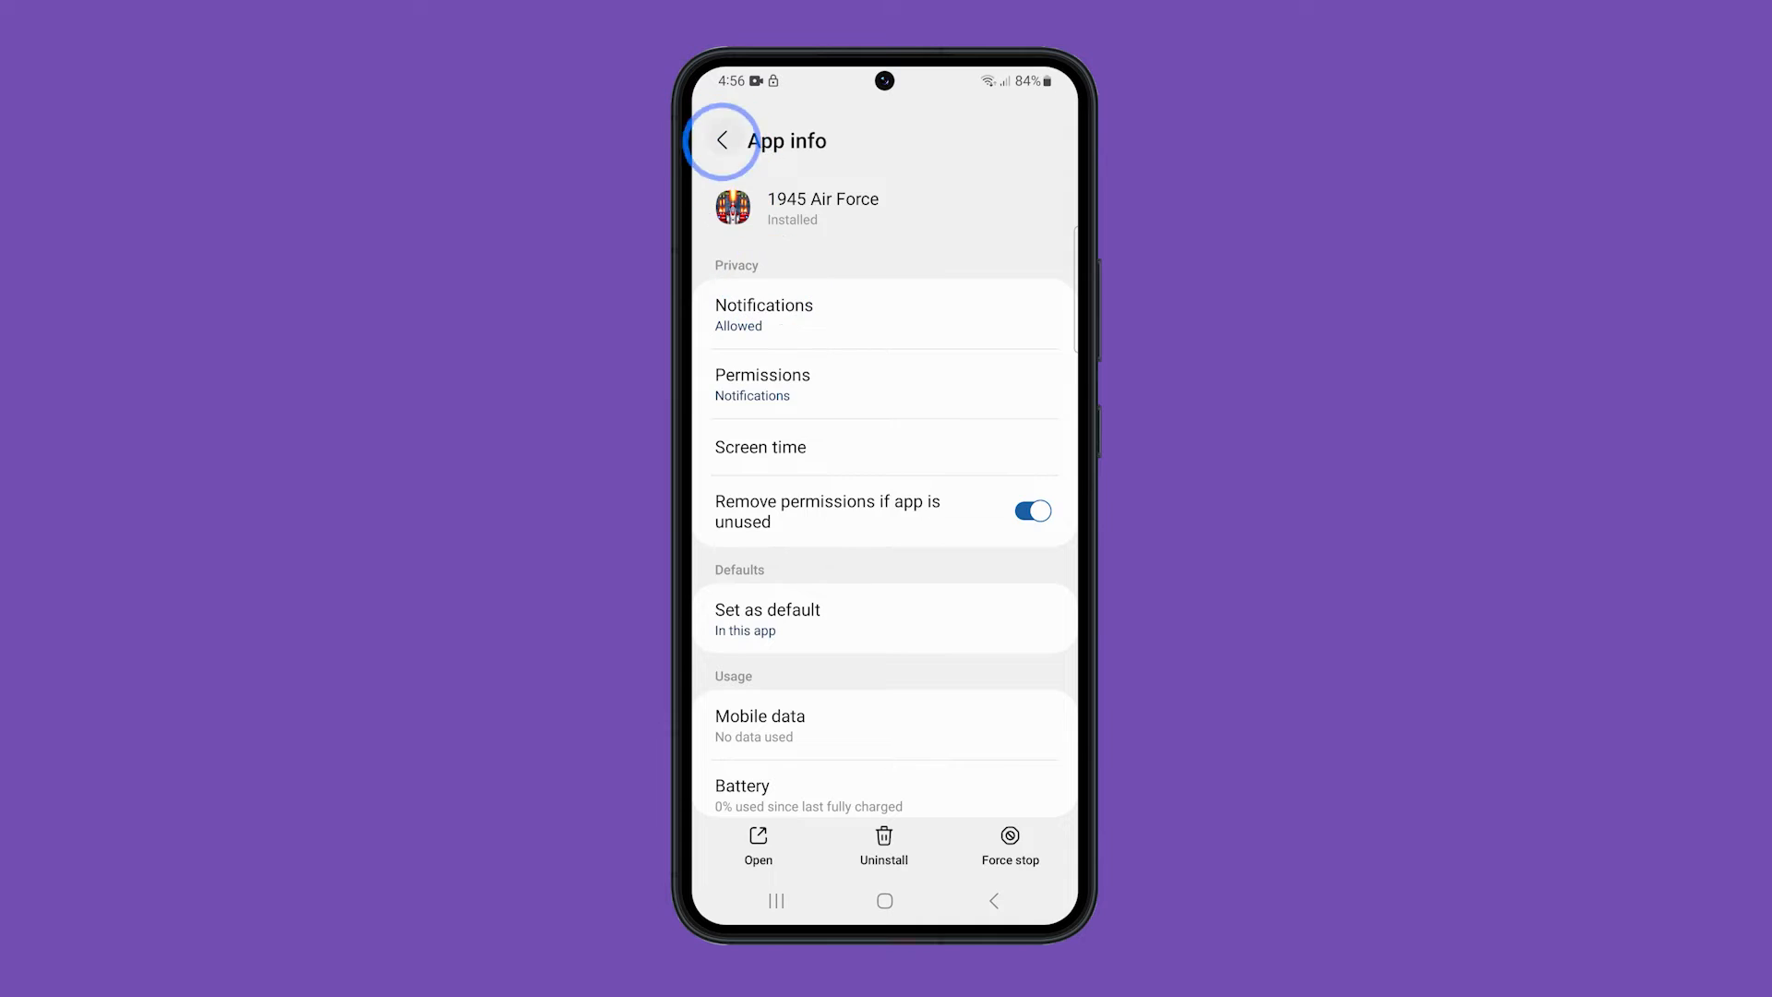
Step: Disable background data usage for adidas Running, then exit to the app drawer
click(721, 140)
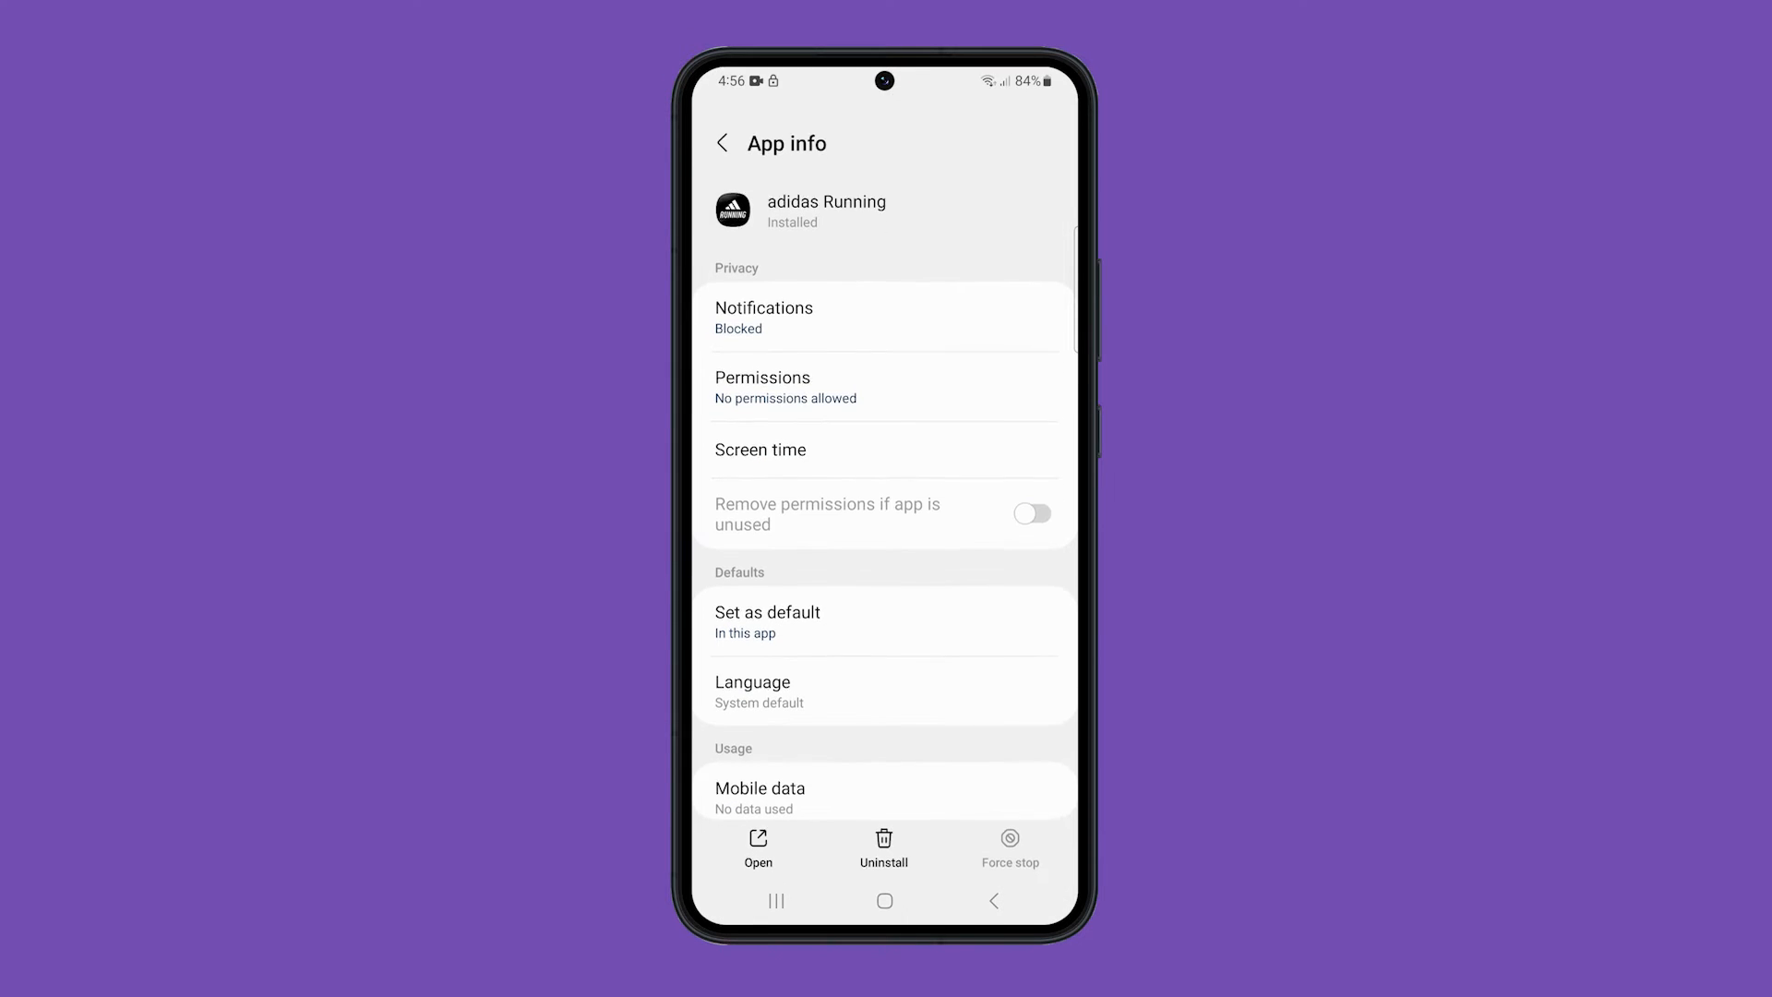
click(760, 796)
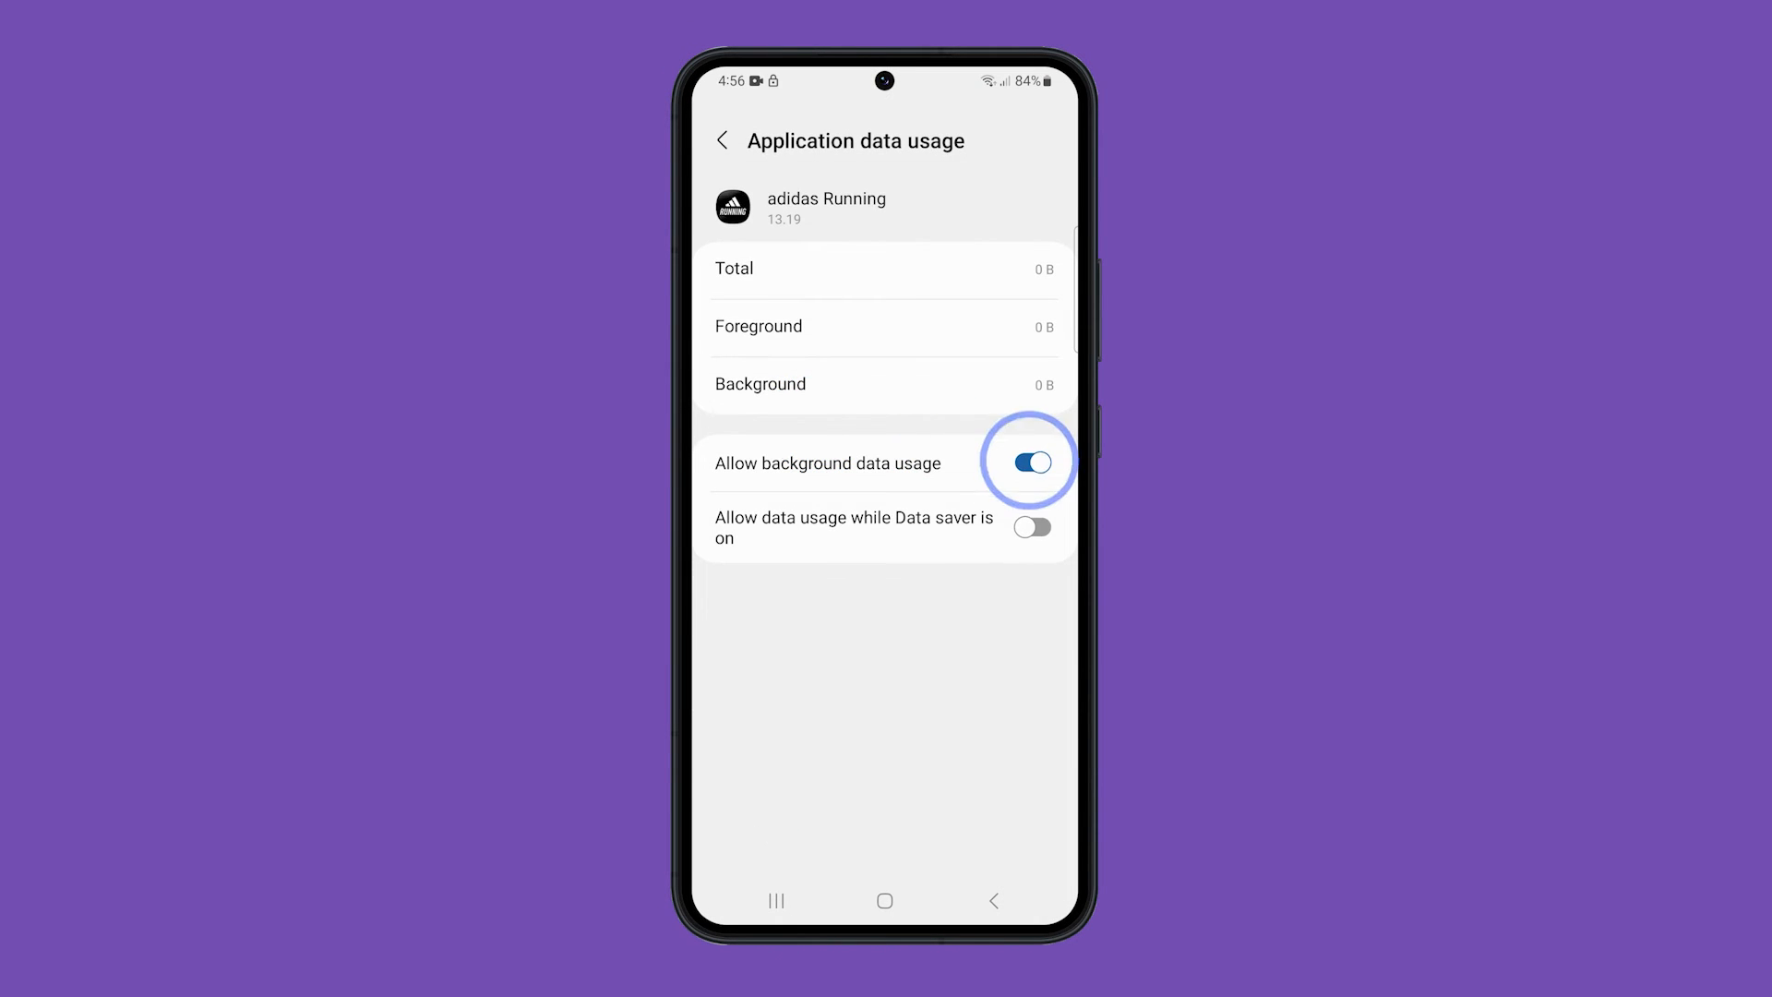
click(722, 140)
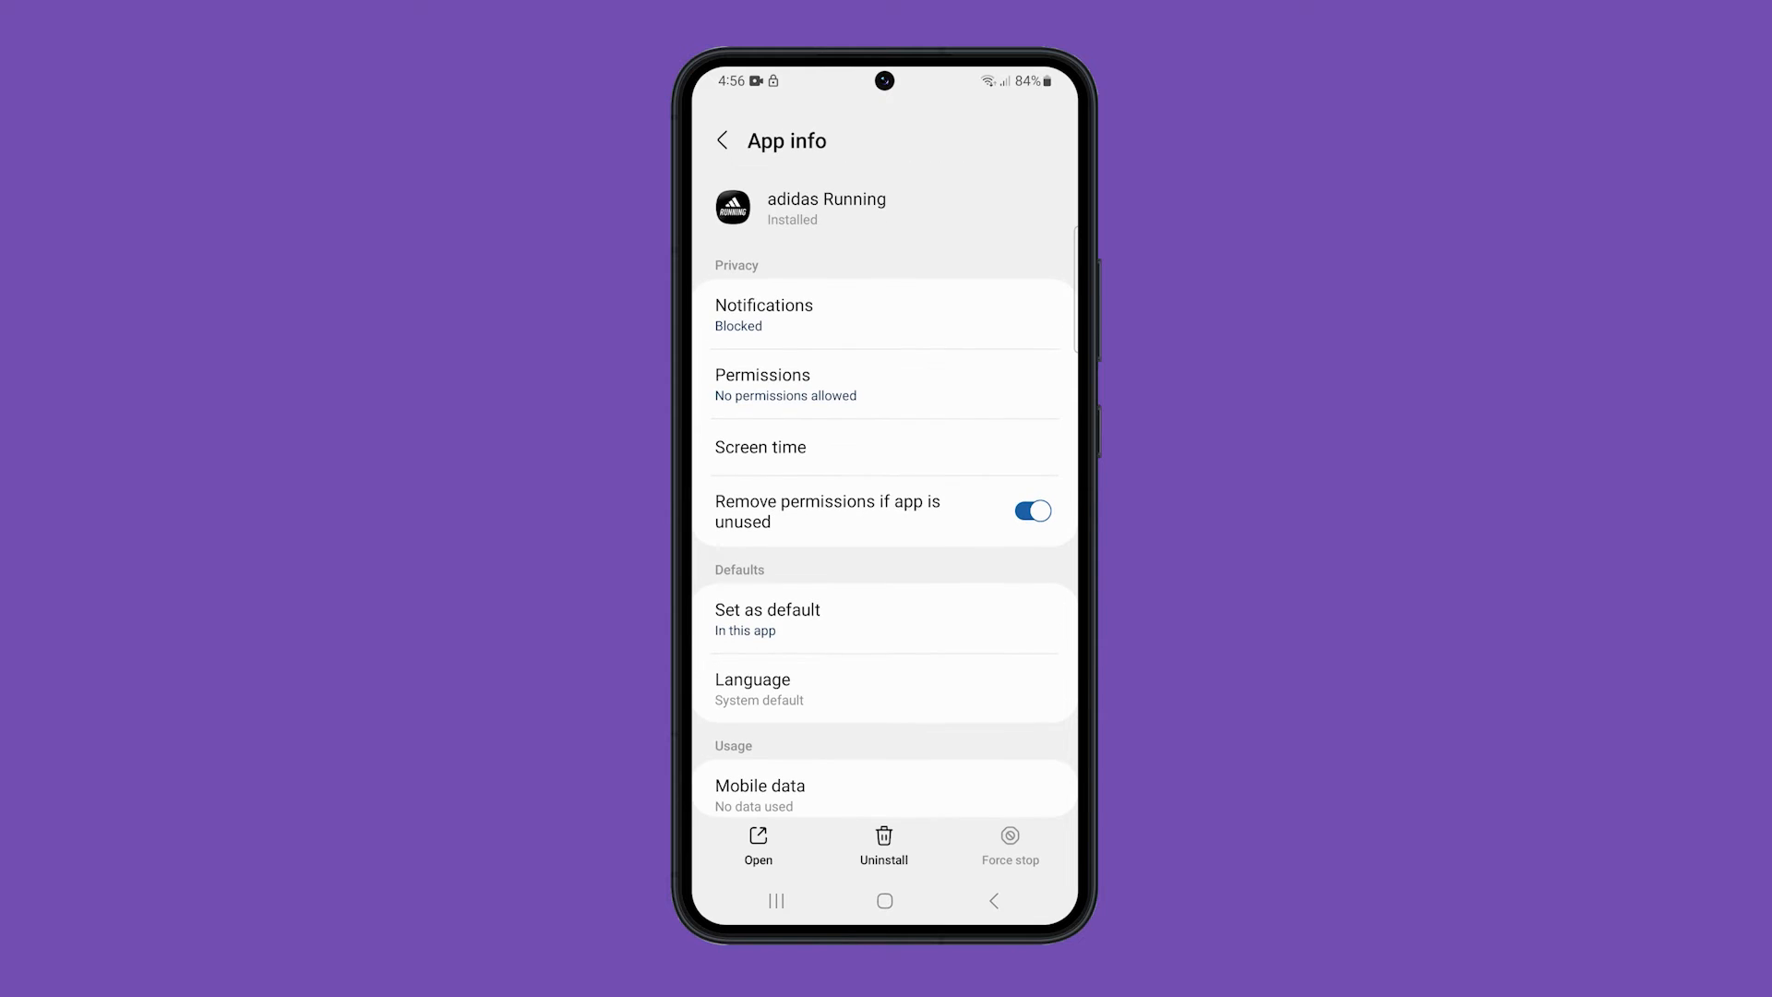
click(722, 141)
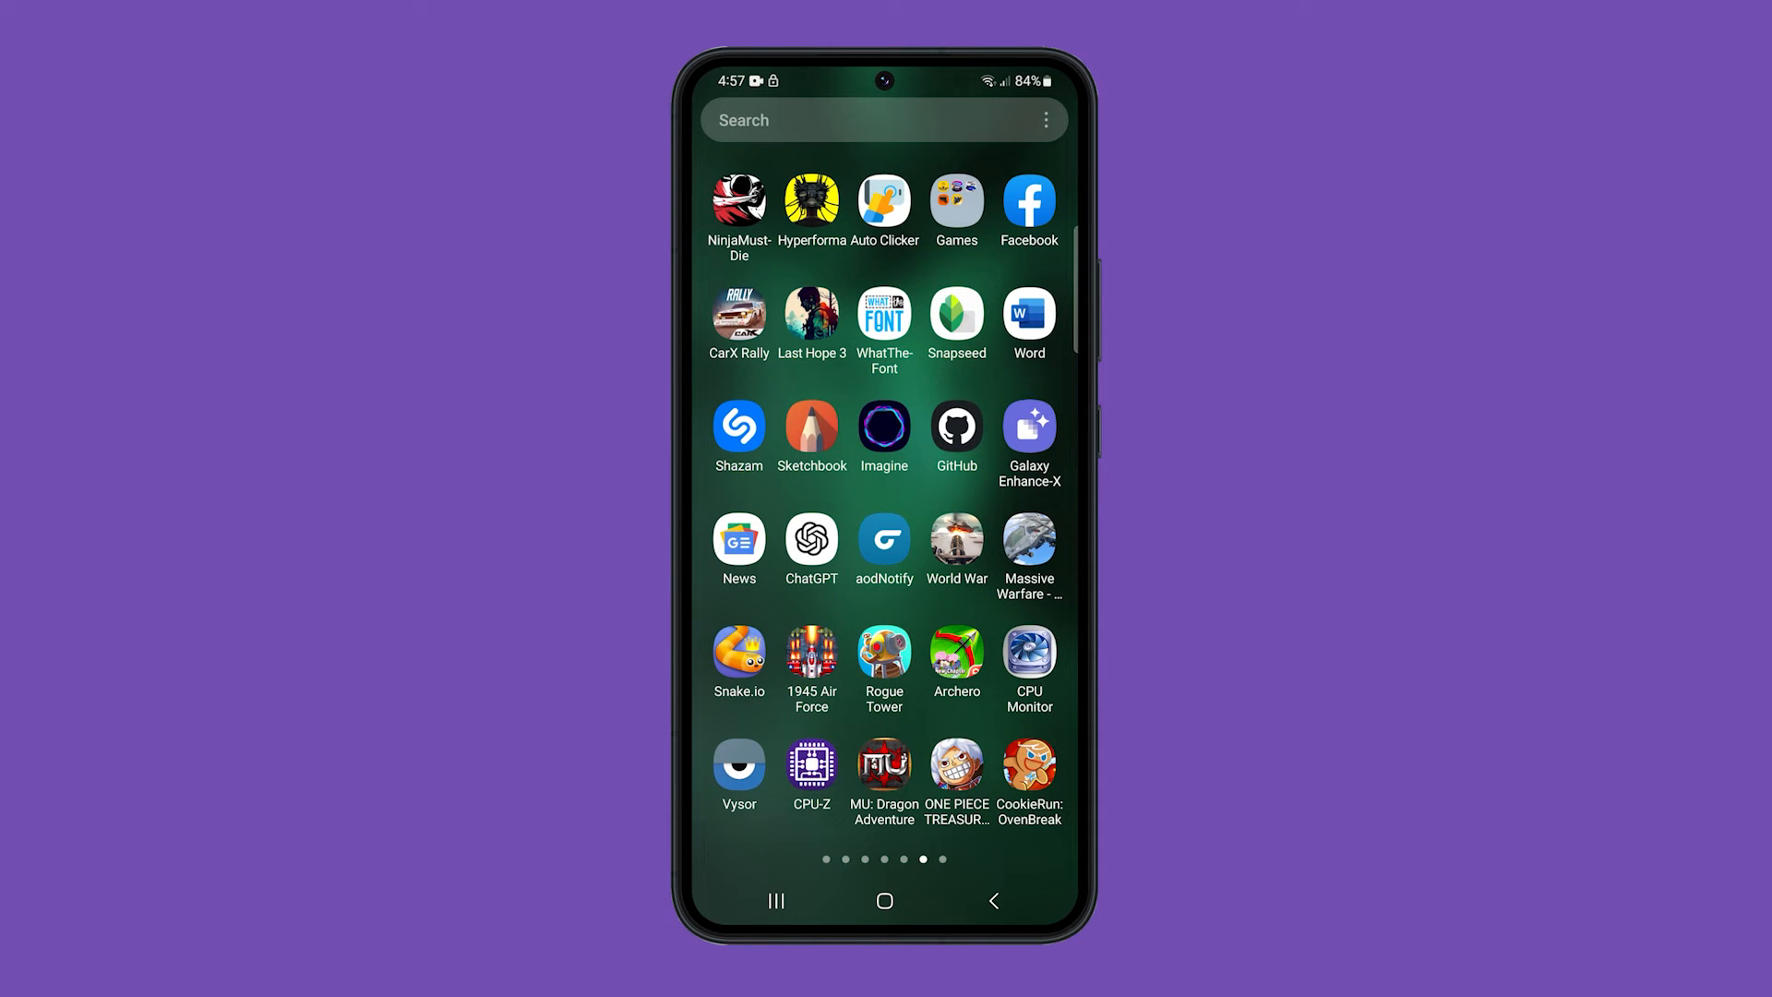
Step: Go home, open the app drawer, and start Archero
click(956, 540)
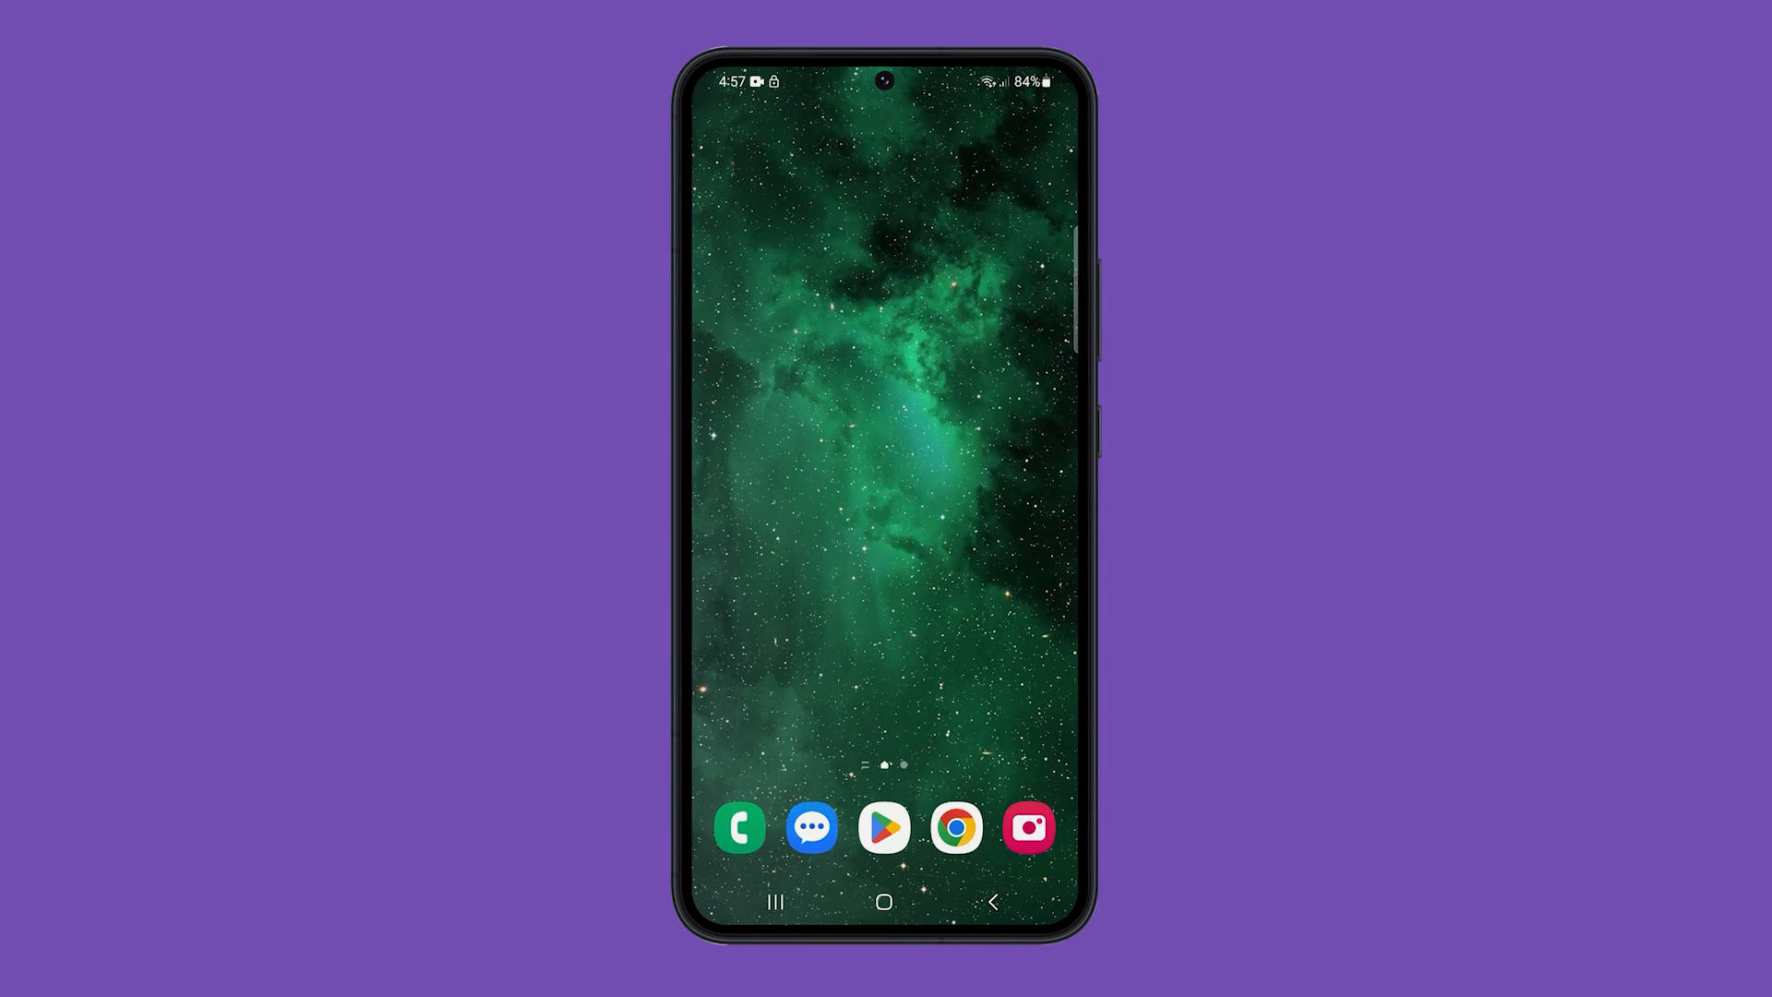
scroll(up, 3)
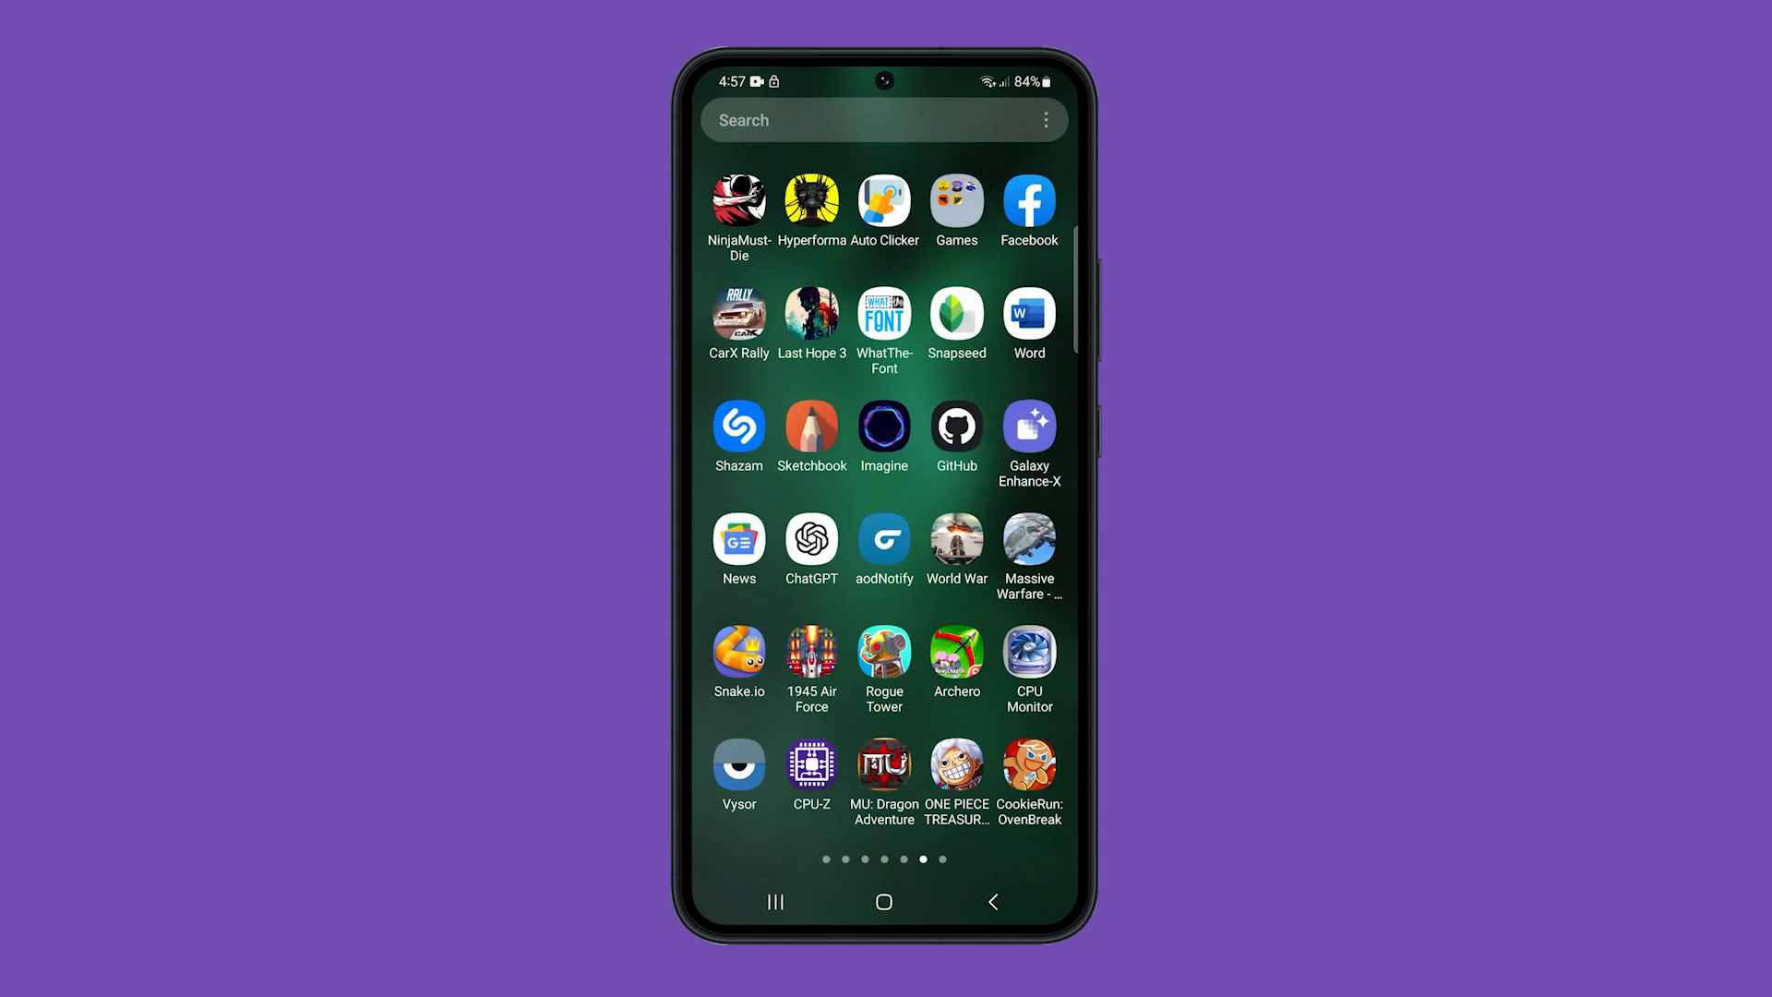
click(956, 655)
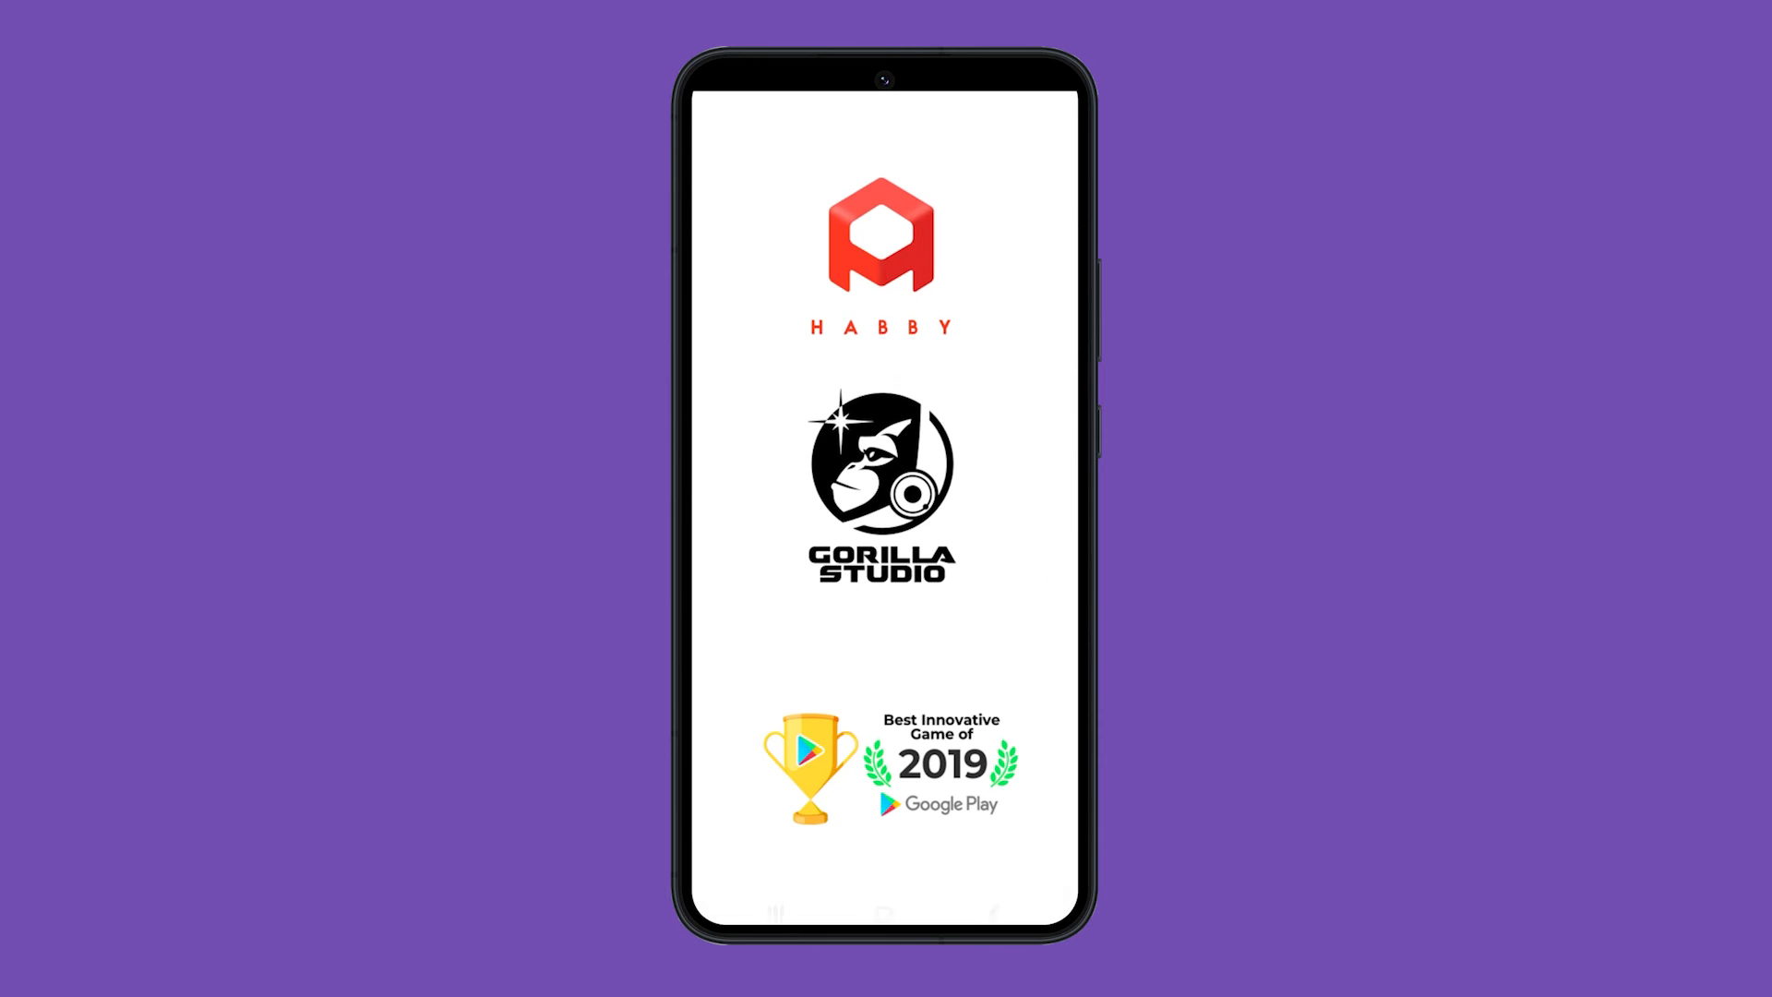